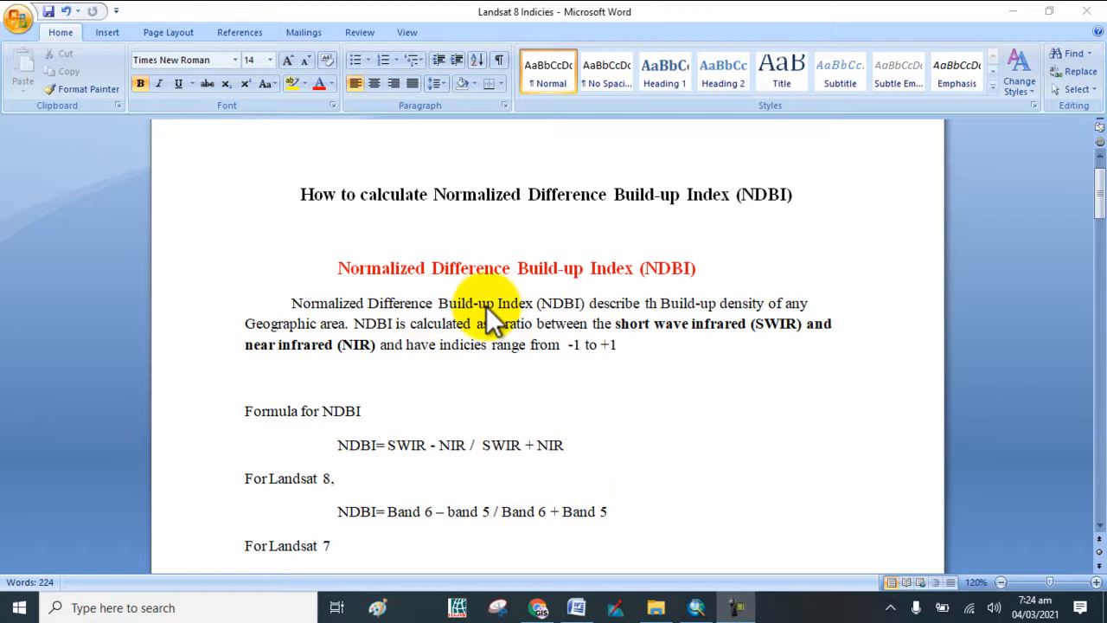
{"action": "mouse_move", "coordinate": [639, 318]}
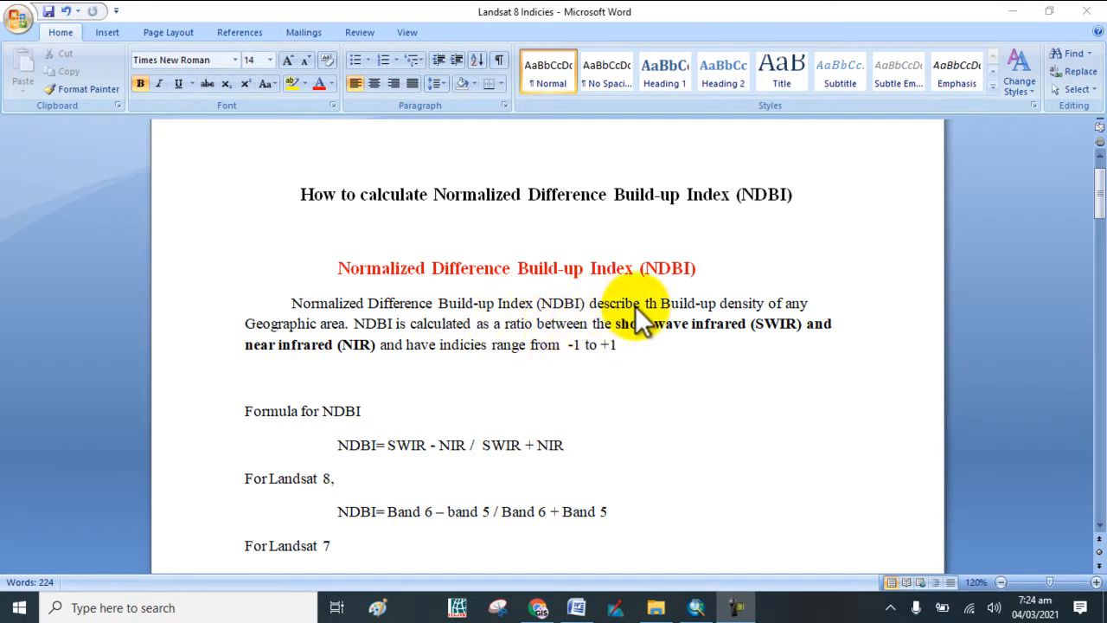
{"action": "mouse_move", "coordinate": [446, 333]}
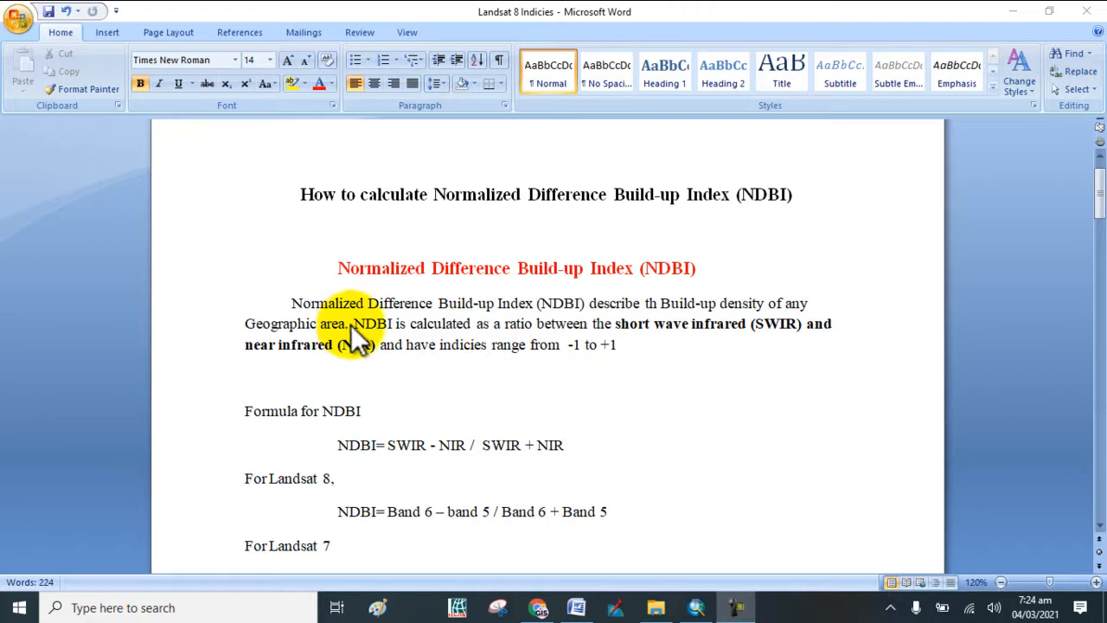
{"action": "mouse_move", "coordinate": [398, 337]}
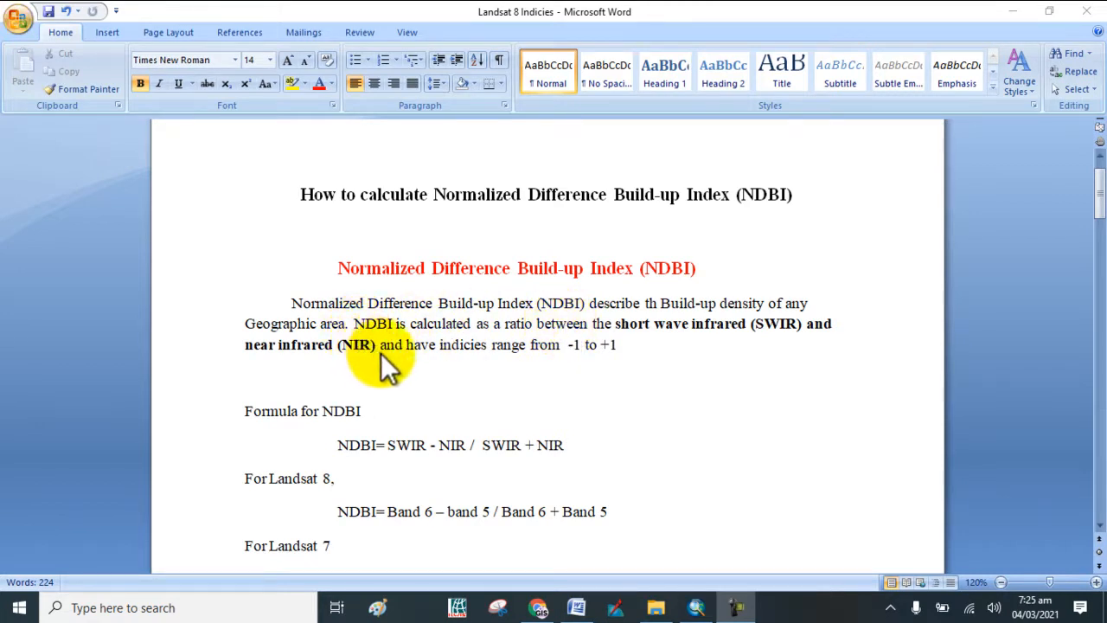
{"action": "mouse_move", "coordinate": [553, 363]}
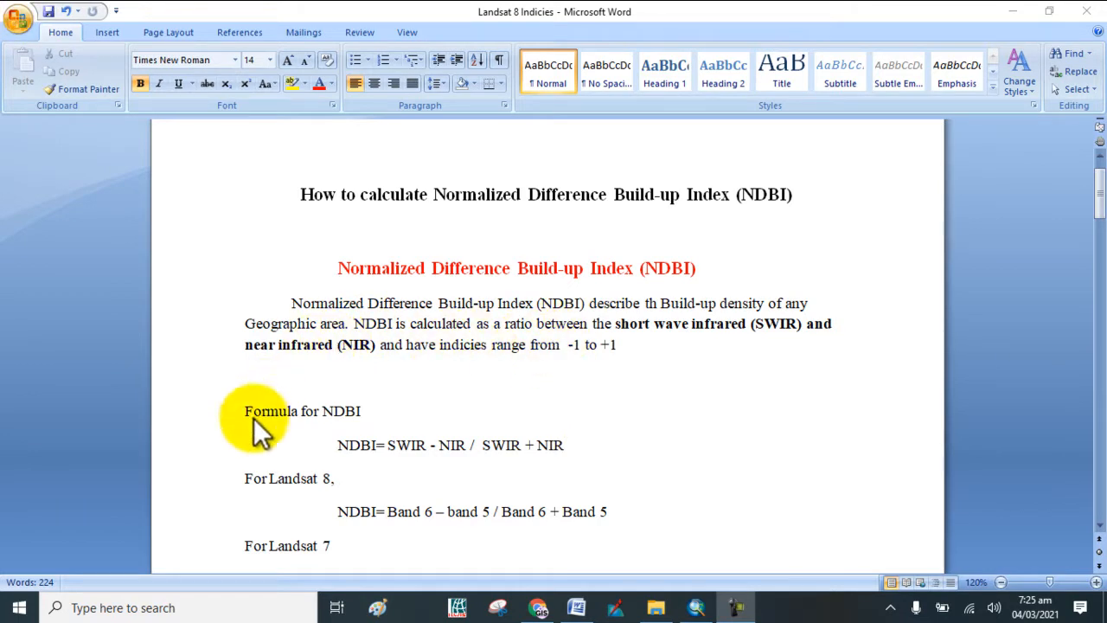
{"action": "mouse_move", "coordinate": [348, 433]}
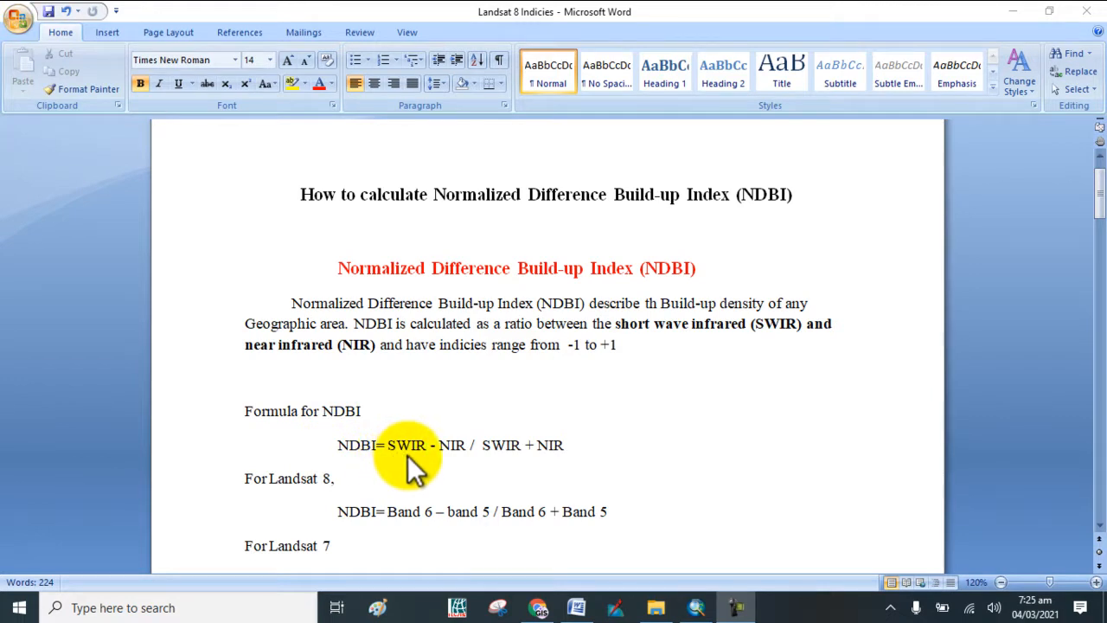
{"action": "mouse_move", "coordinate": [450, 467]}
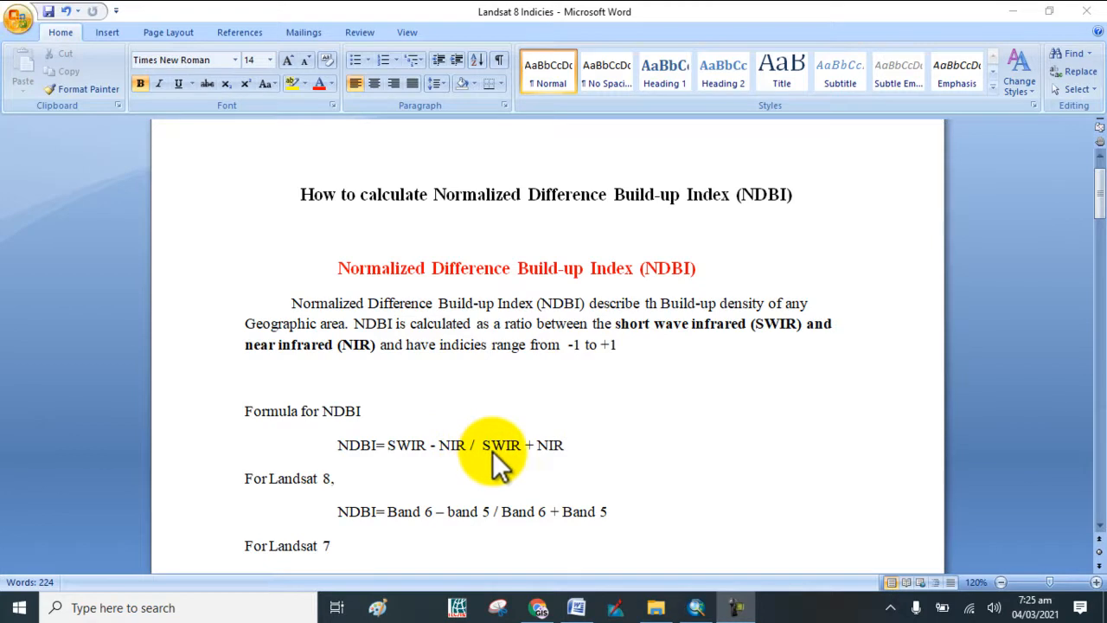
{"action": "mouse_move", "coordinate": [545, 470]}
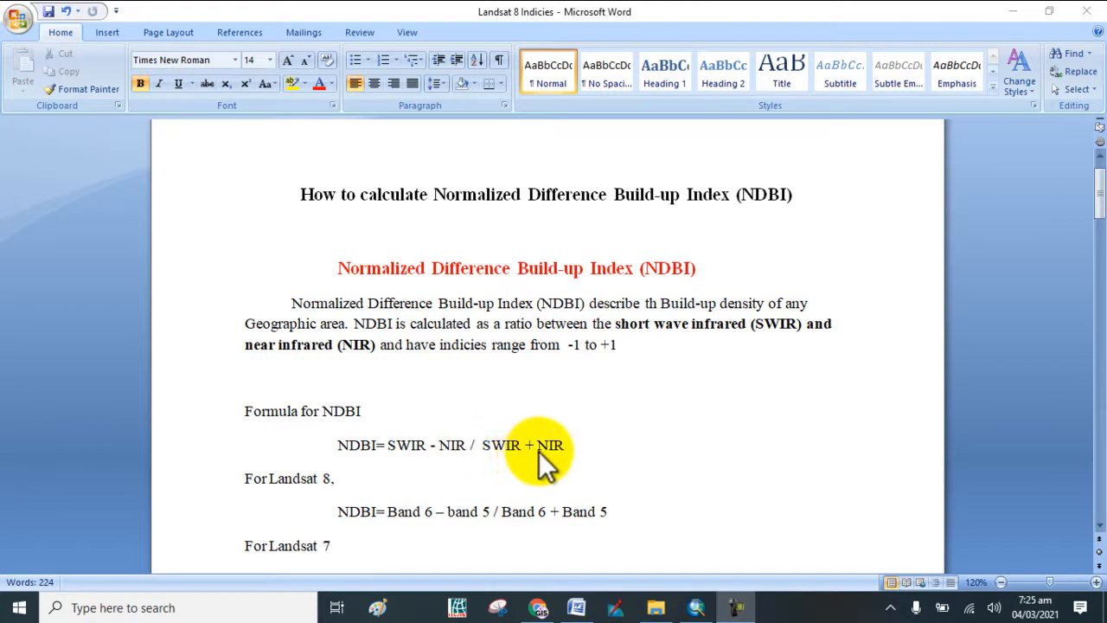
{"action": "mouse_move", "coordinate": [547, 476]}
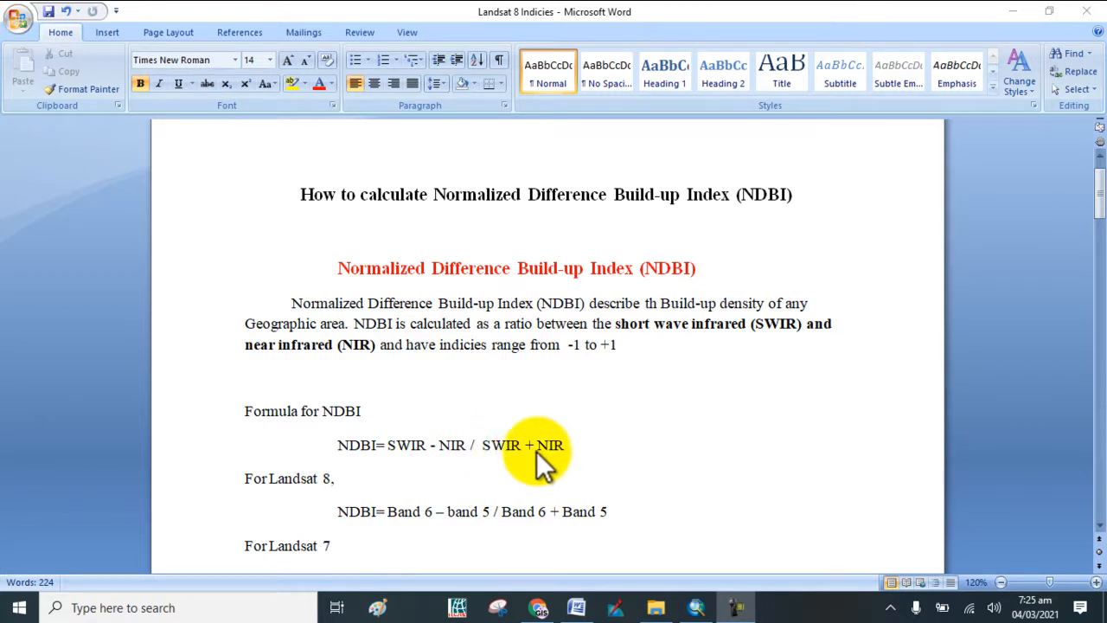
{"action": "mouse_move", "coordinate": [308, 502]}
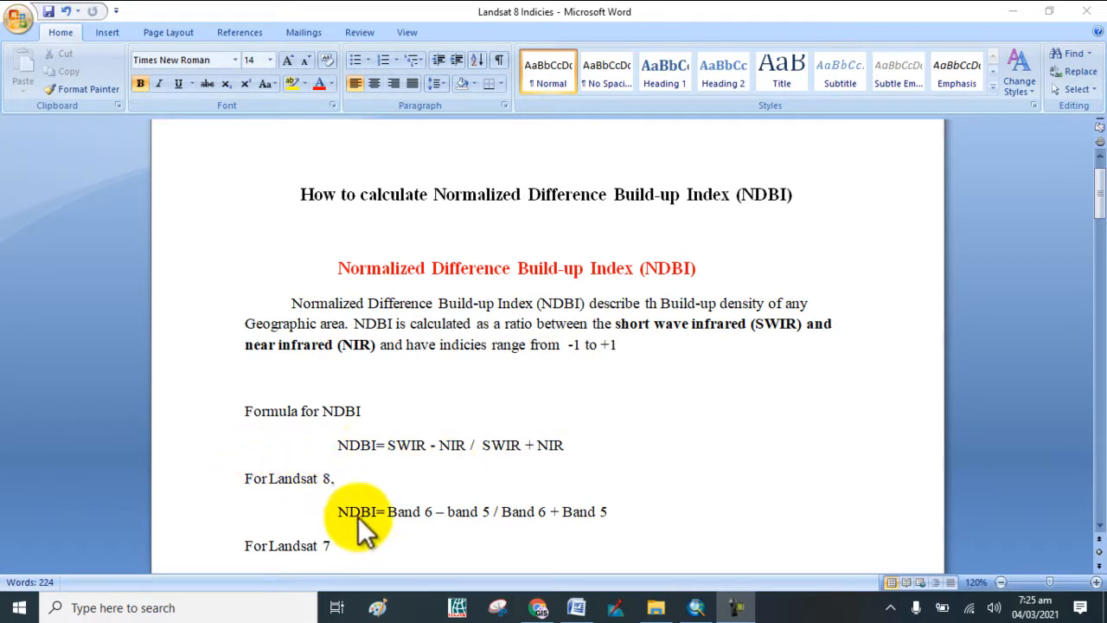
{"action": "mouse_move", "coordinate": [412, 536]}
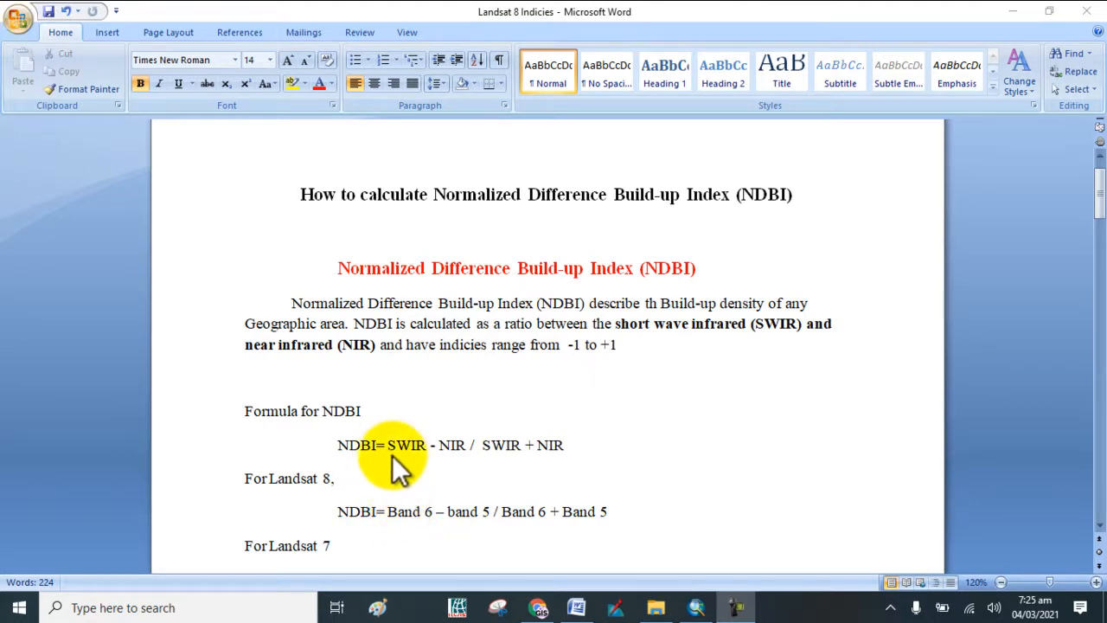
{"action": "mouse_move", "coordinate": [467, 524]}
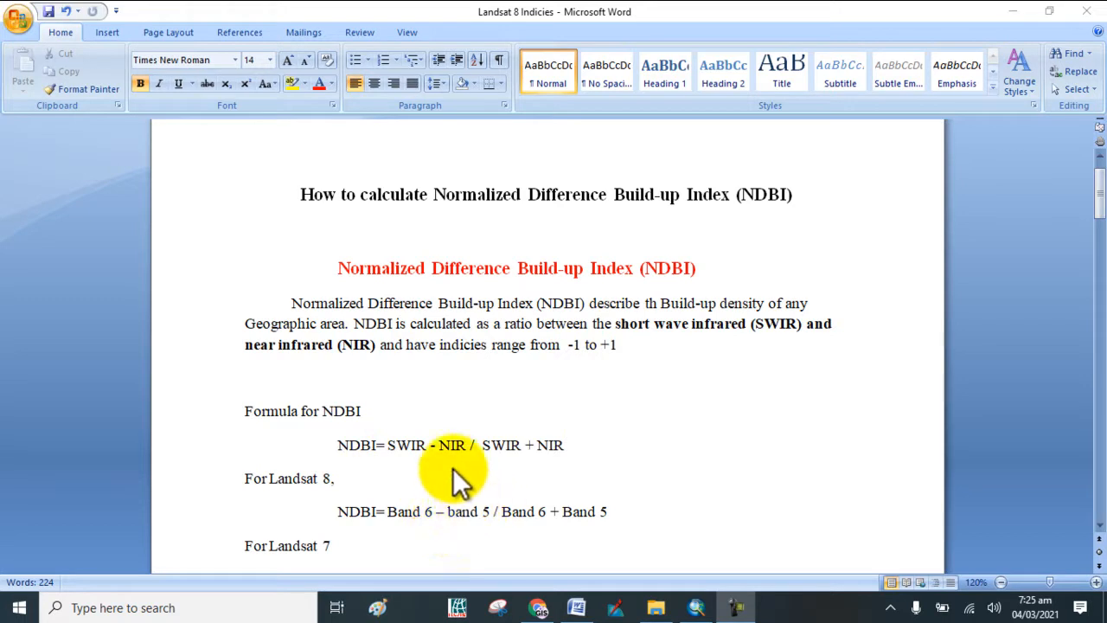
Add the Landsat 8 band 5 and band 6 TIF rasters to the map via Add Data
{"action": "scroll", "scroll_direction": "down", "scroll_amount": 3}
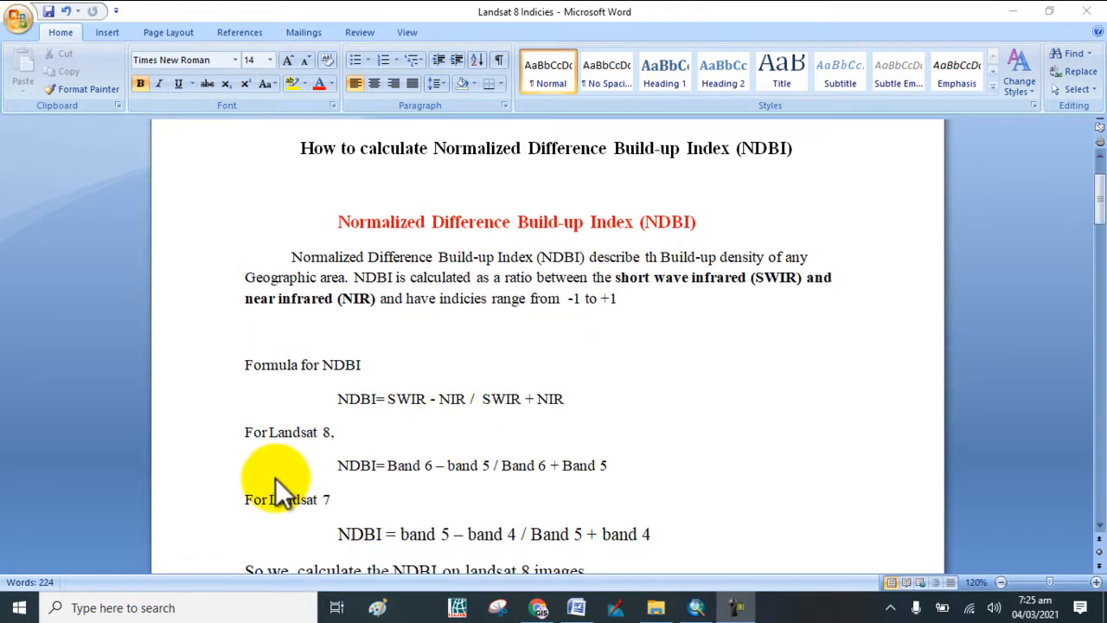
{"action": "mouse_move", "coordinate": [372, 550]}
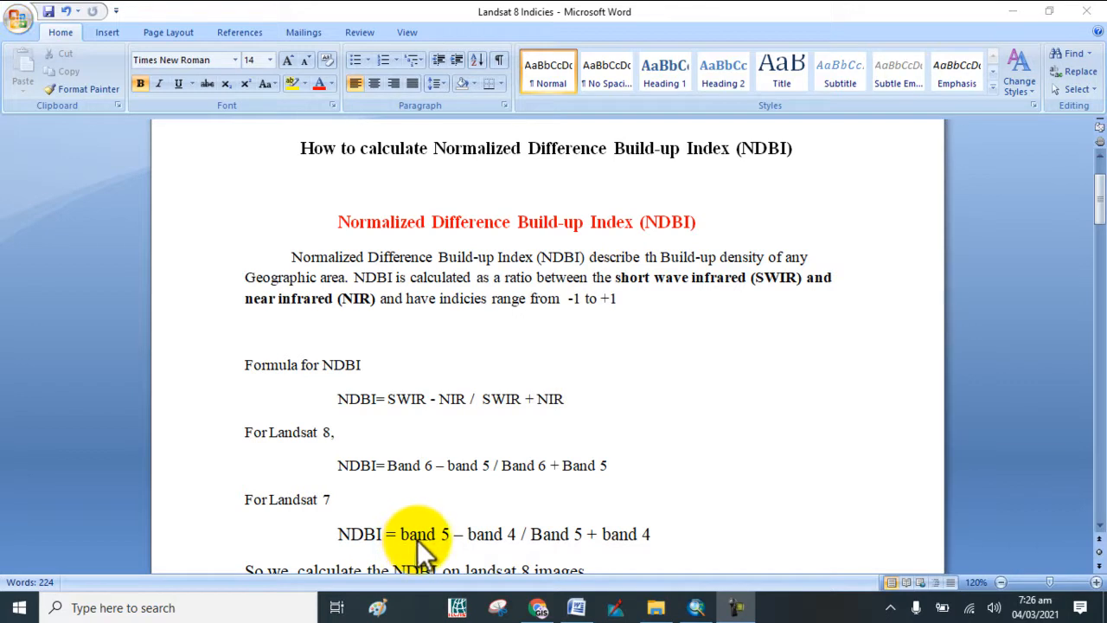
{"action": "mouse_move", "coordinate": [464, 553]}
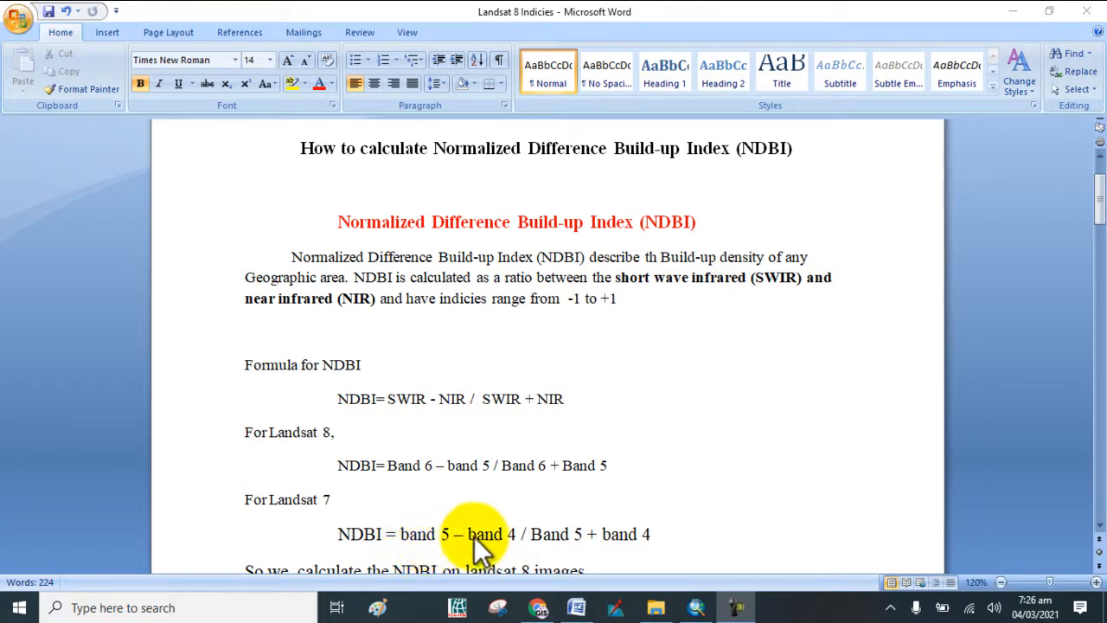
{"action": "mouse_move", "coordinate": [510, 557]}
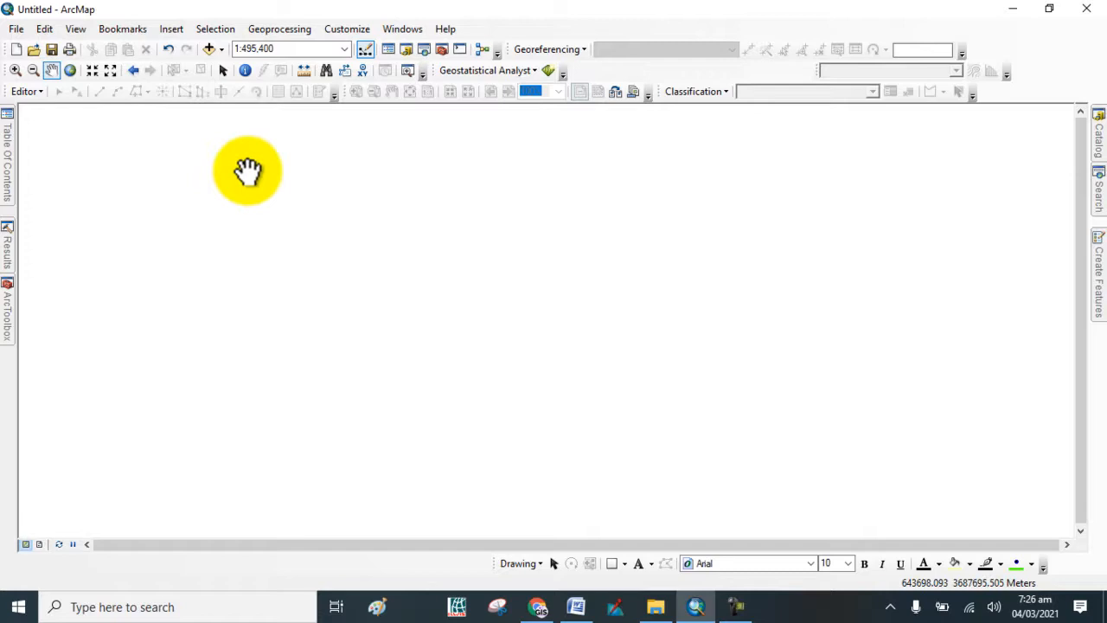
{"action": "left_click", "coordinate": [207, 49]}
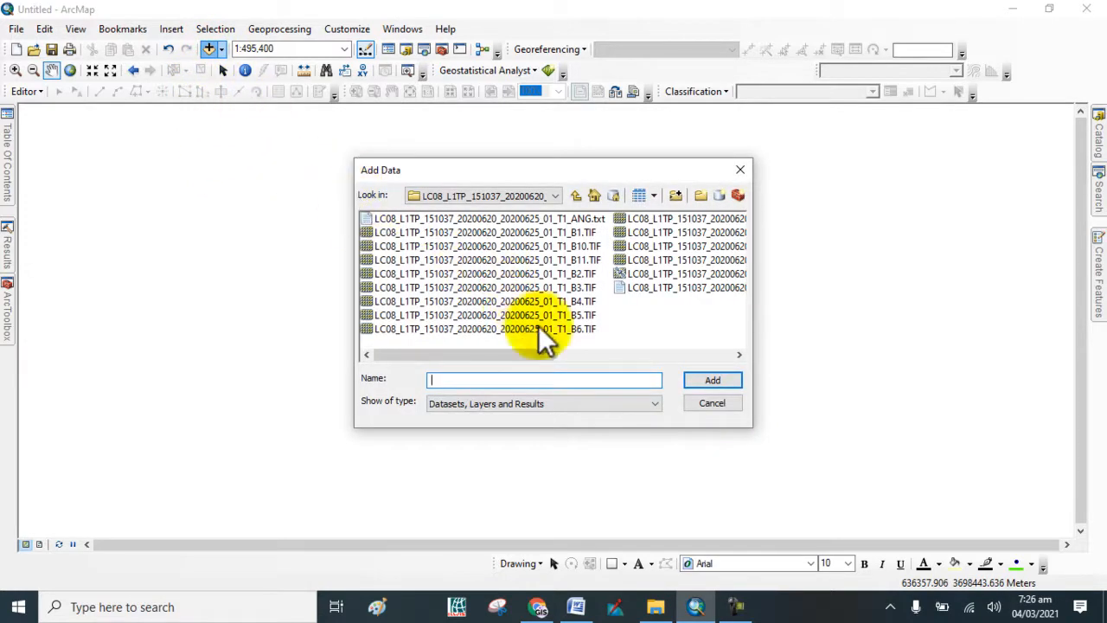
{"action": "left_click", "coordinate": [573, 605]}
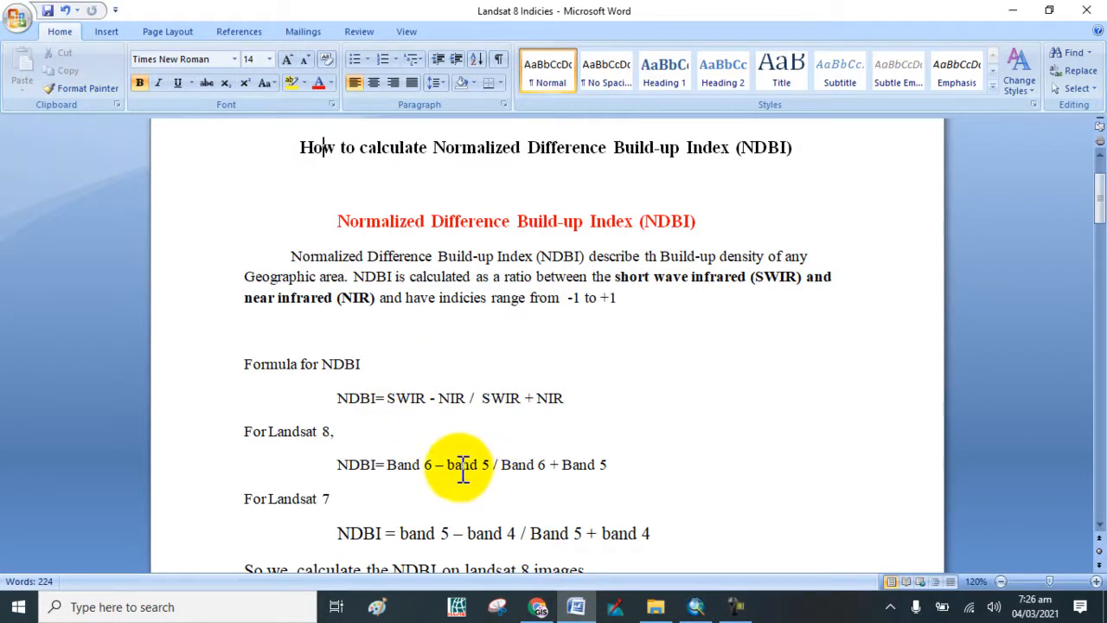
{"action": "mouse_move", "coordinate": [480, 508]}
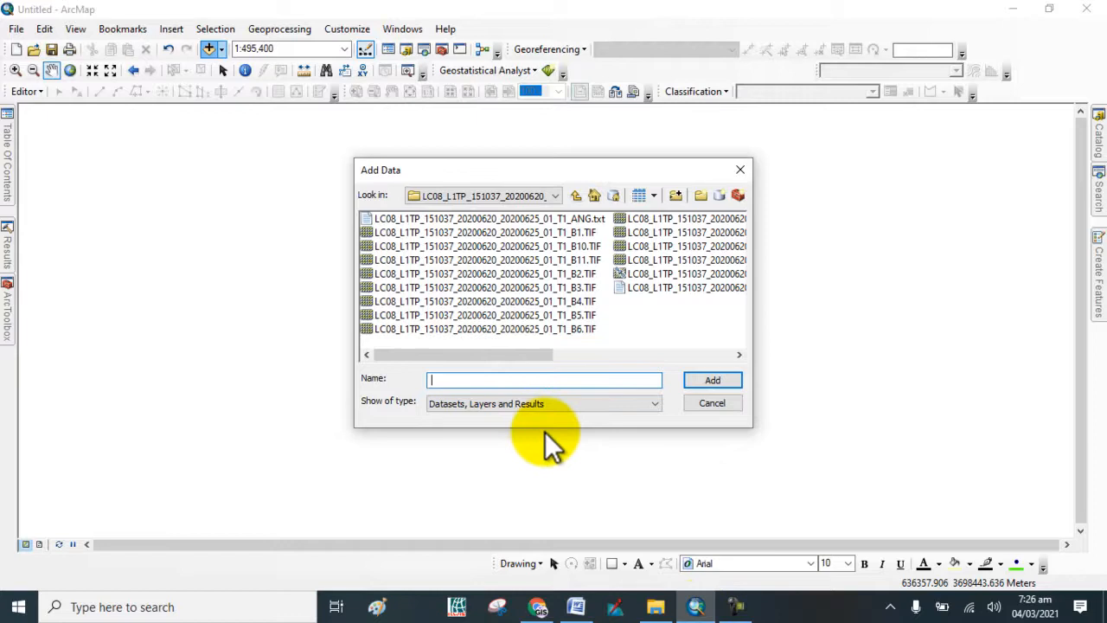
{"action": "mouse_move", "coordinate": [528, 332]}
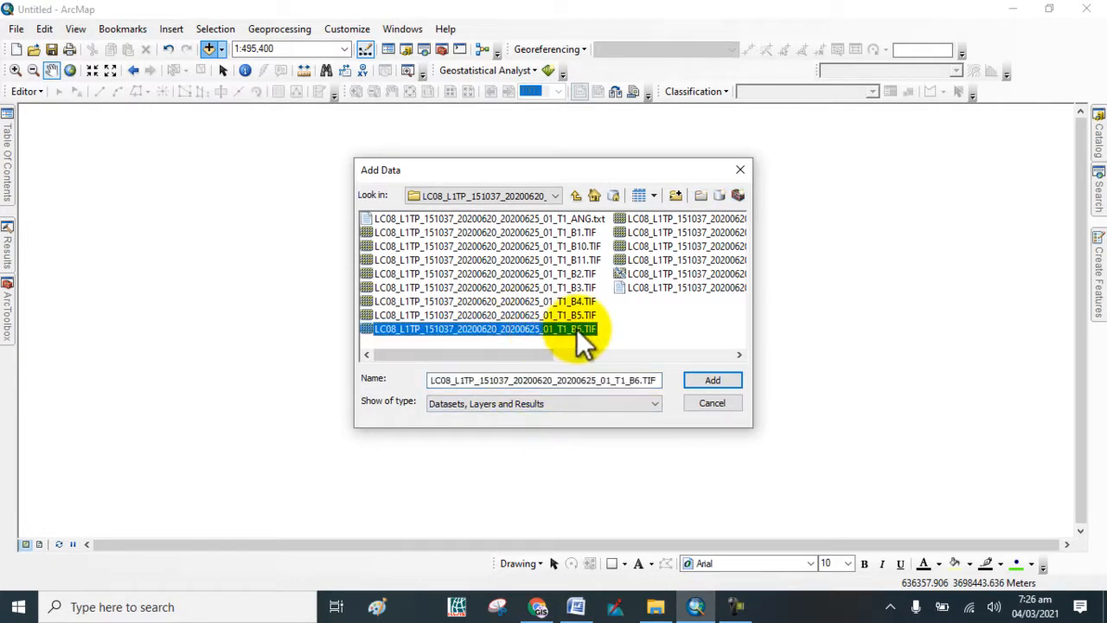
{"action": "left_click", "coordinate": [482, 315]}
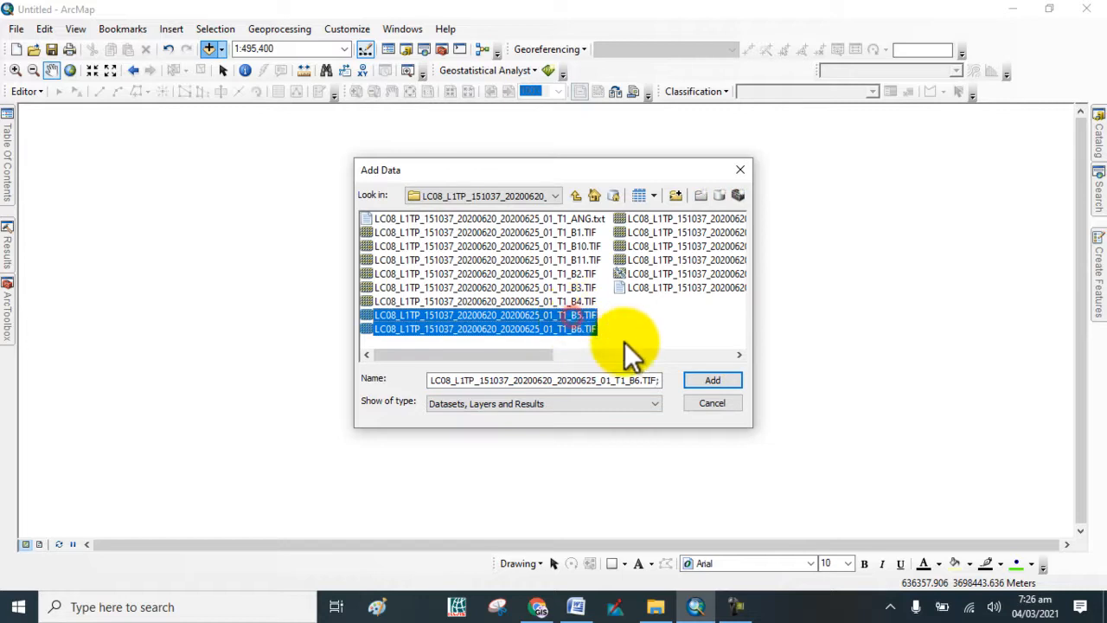
{"action": "left_click", "coordinate": [713, 380]}
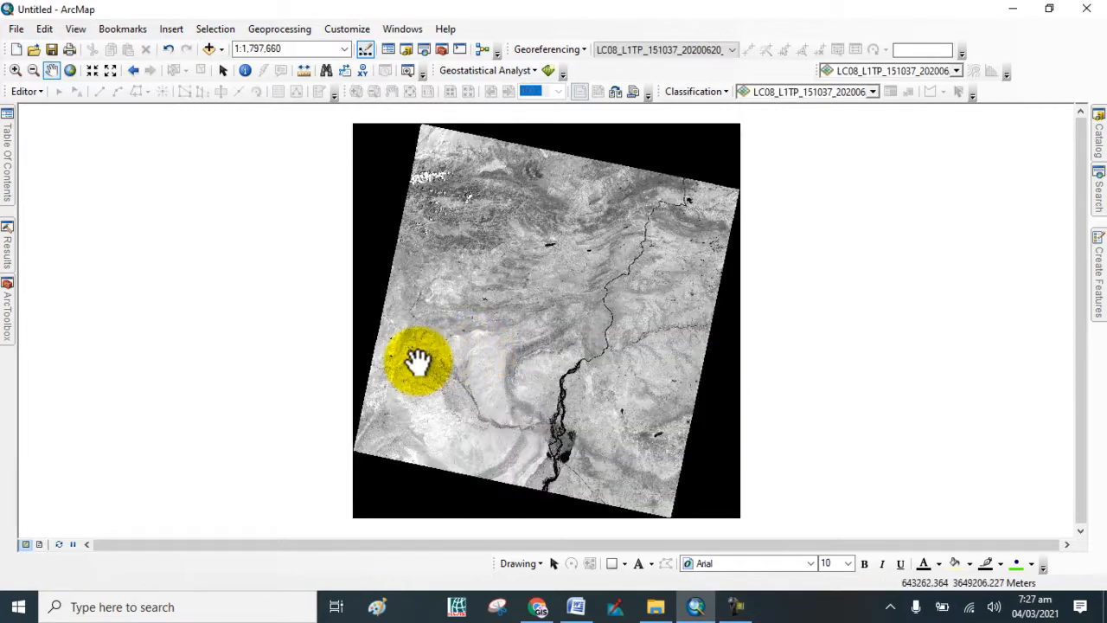
{"action": "left_click_drag", "start_coordinate": [418, 362], "coordinate": [537, 325]}
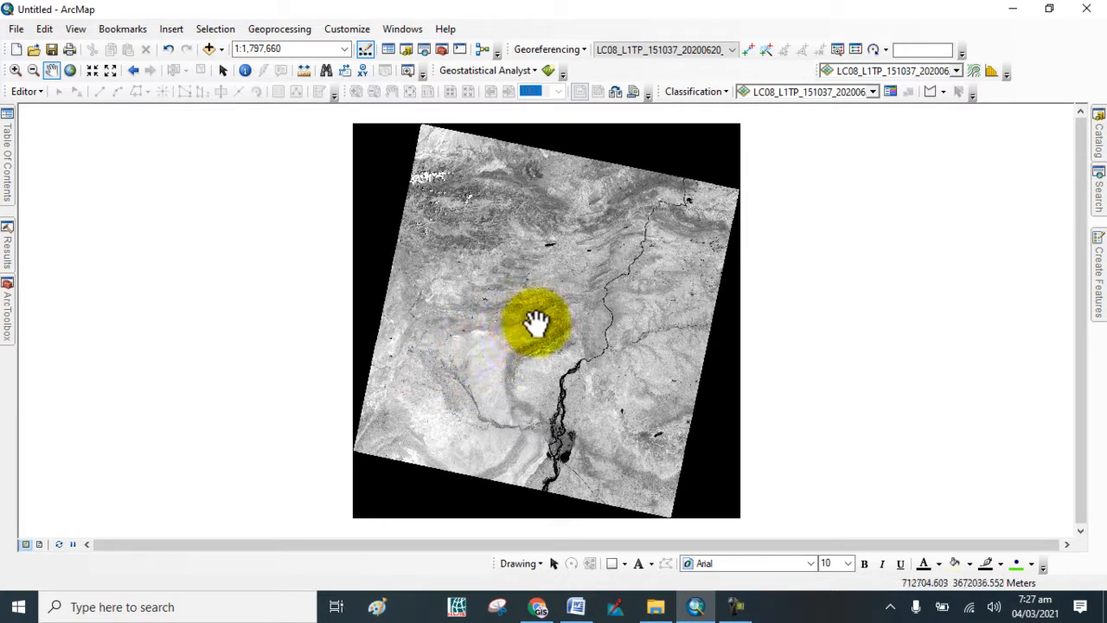
{"action": "left_click_drag", "start_coordinate": [536, 325], "coordinate": [512, 332]}
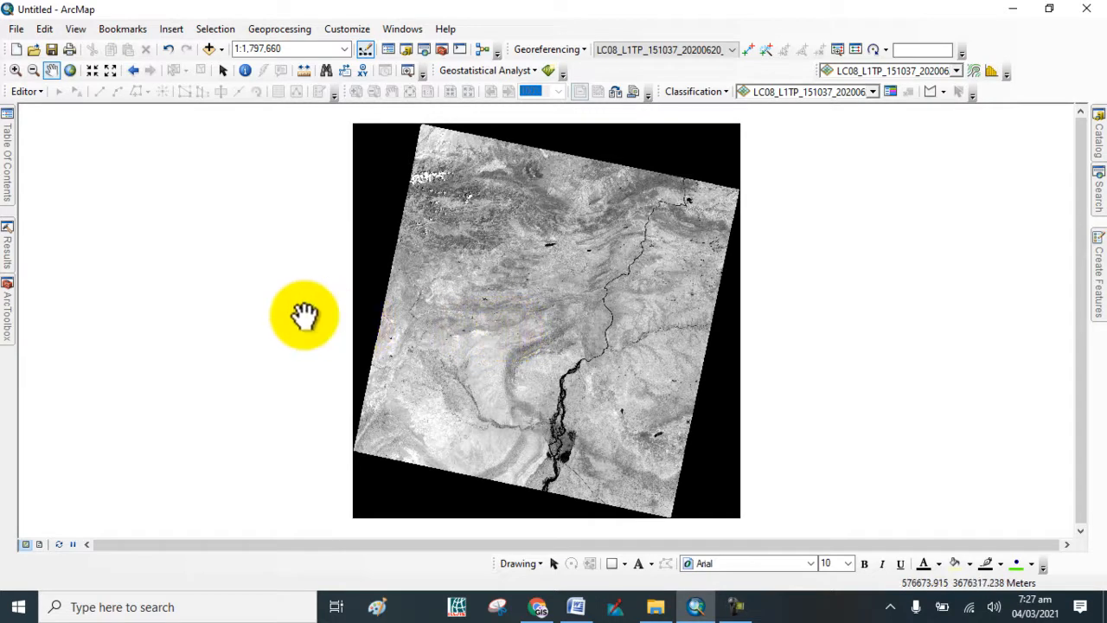
{"action": "mouse_move", "coordinate": [14, 311]}
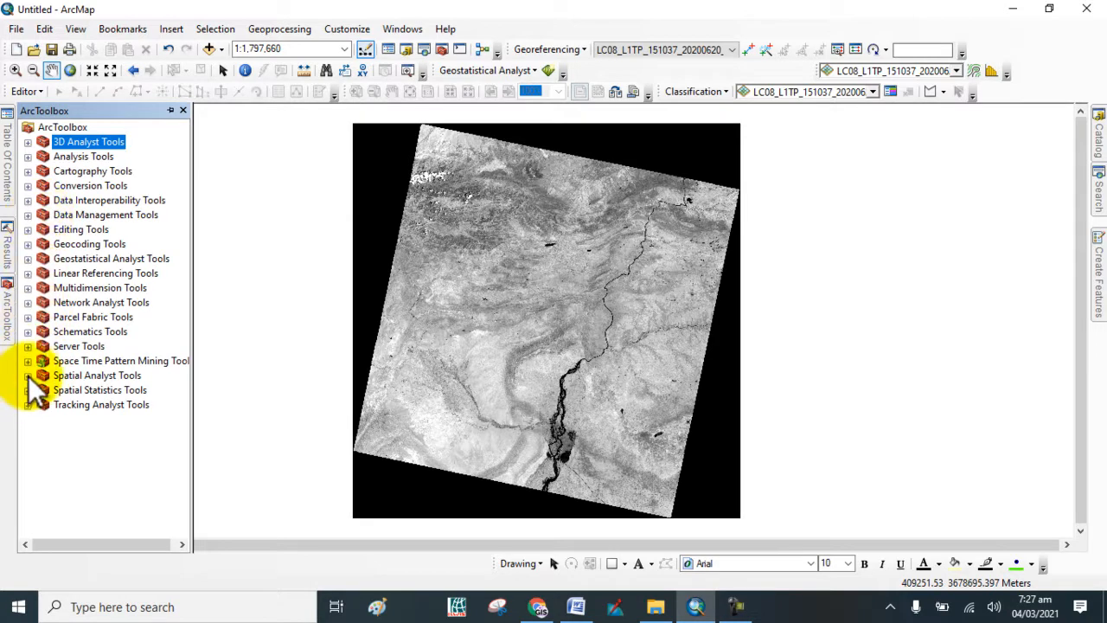
Launch Raster Calculator from Spatial Analyst Tools > Map Algebra in ArcToolbox
{"action": "left_click", "coordinate": [28, 373]}
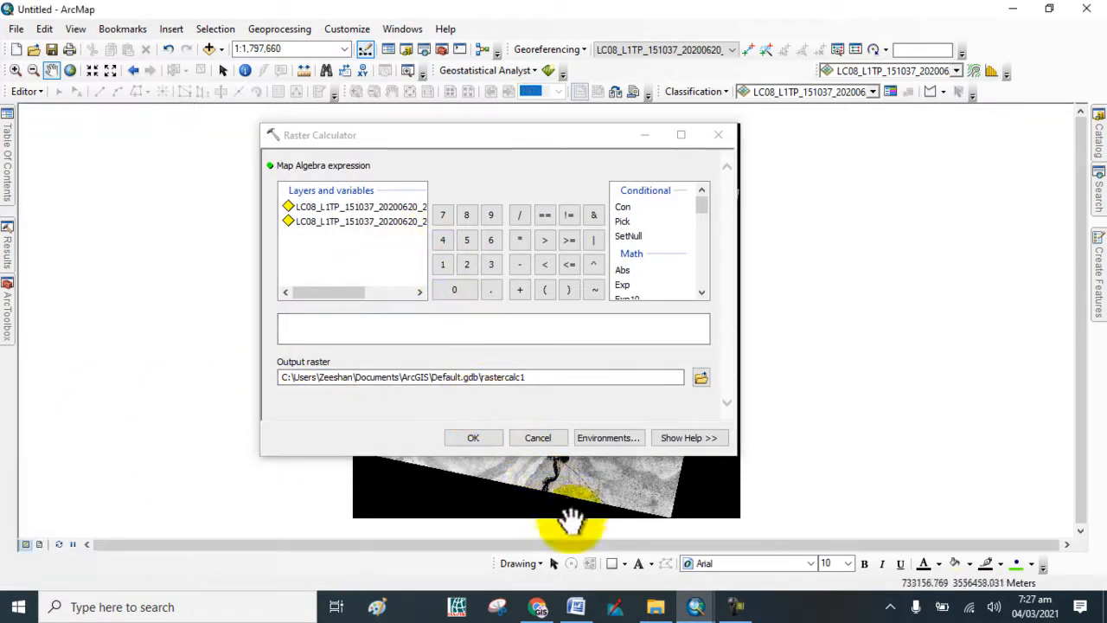
{"action": "left_click", "coordinate": [571, 606]}
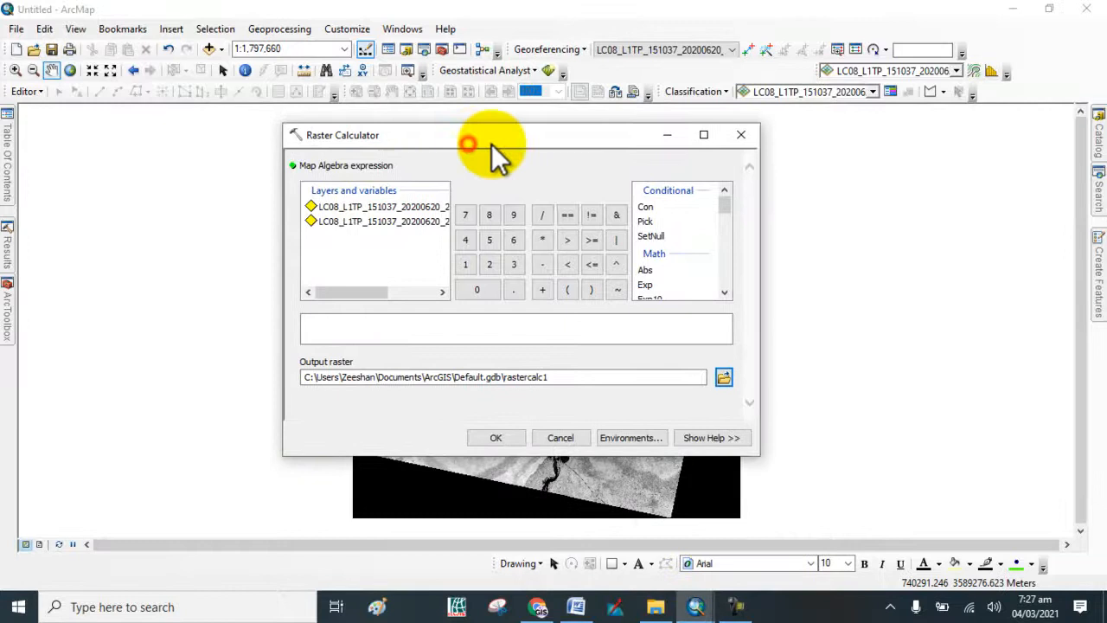
Build the NDBI expression Float(B6 - B5) / (B6 + B5) from the band 6 and band 5 layers
{"action": "left_click_drag", "start_coordinate": [493, 135], "coordinate": [692, 108]}
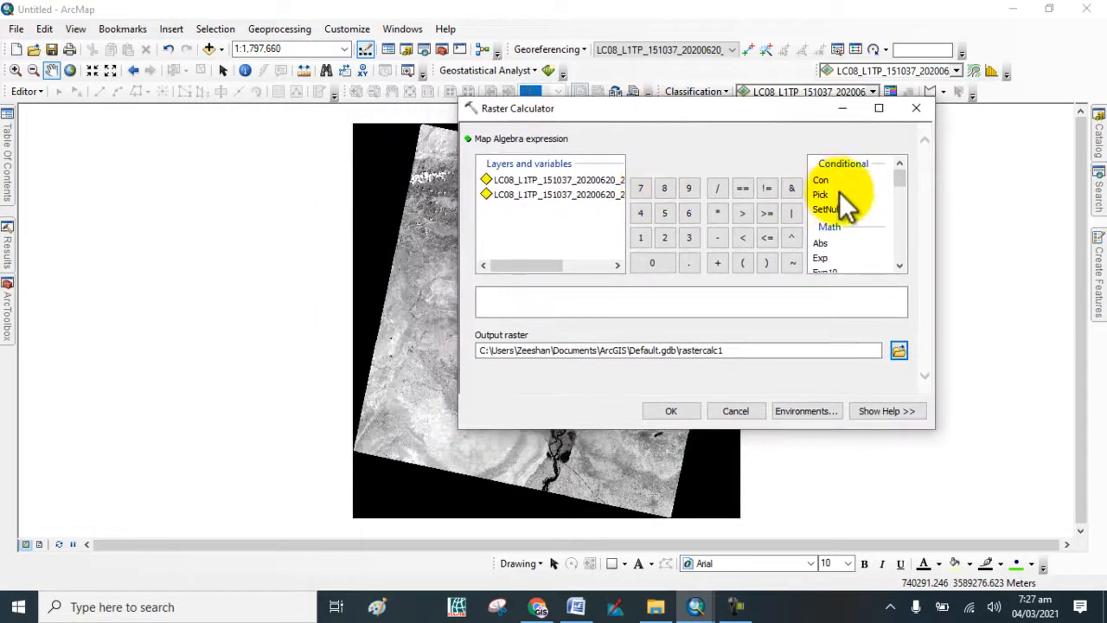
{"action": "scroll", "scroll_direction": "down", "scroll_amount": 3}
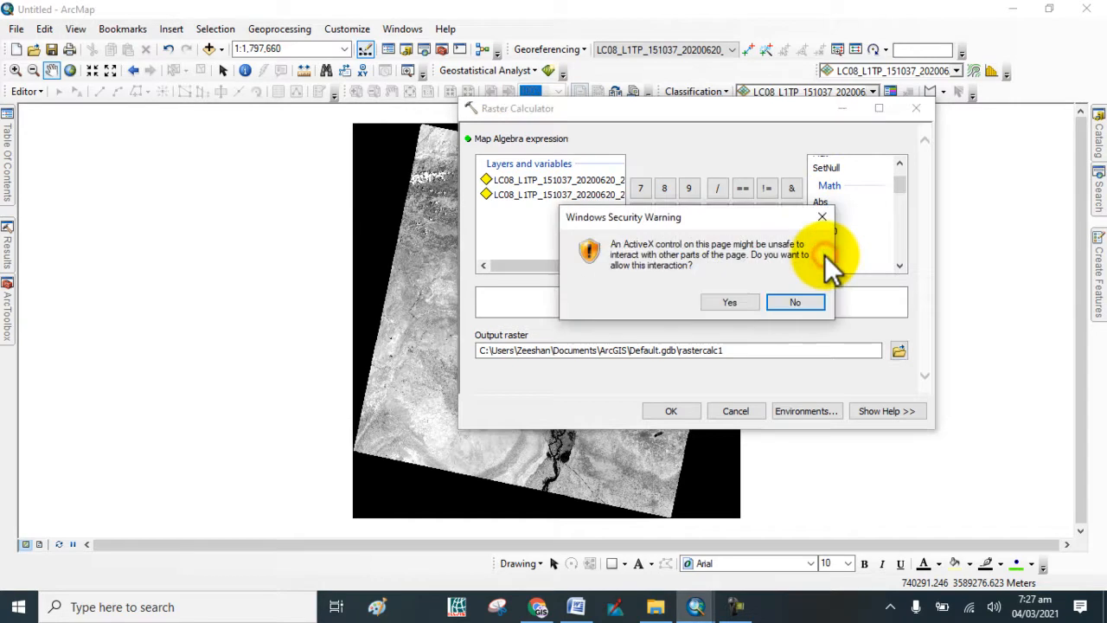
{"action": "left_click", "coordinate": [795, 301]}
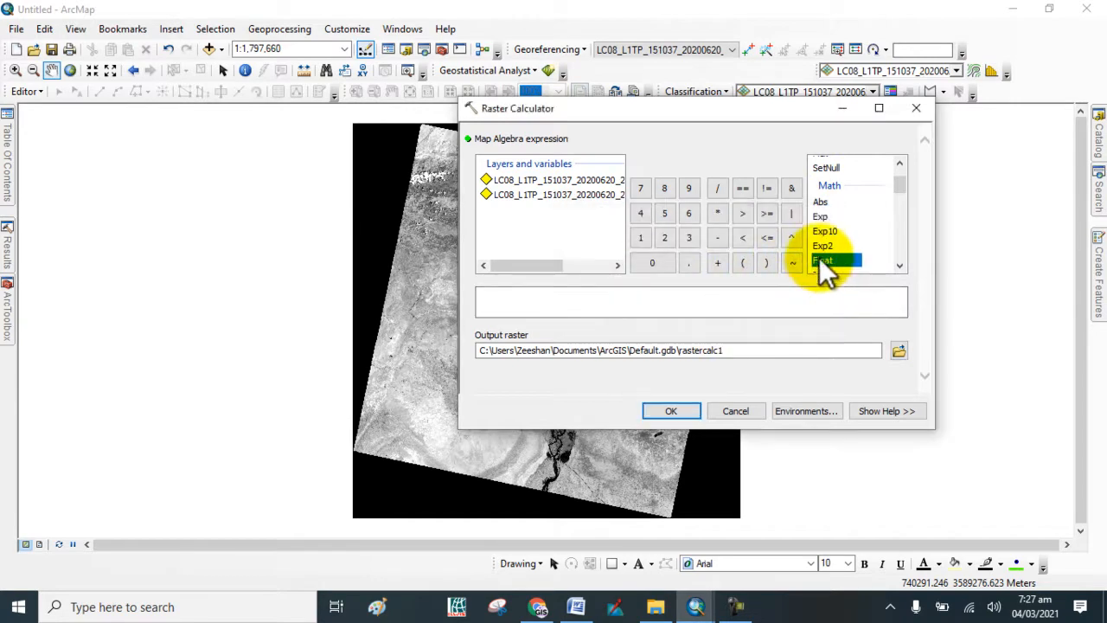
{"action": "double_click", "coordinate": [823, 259]}
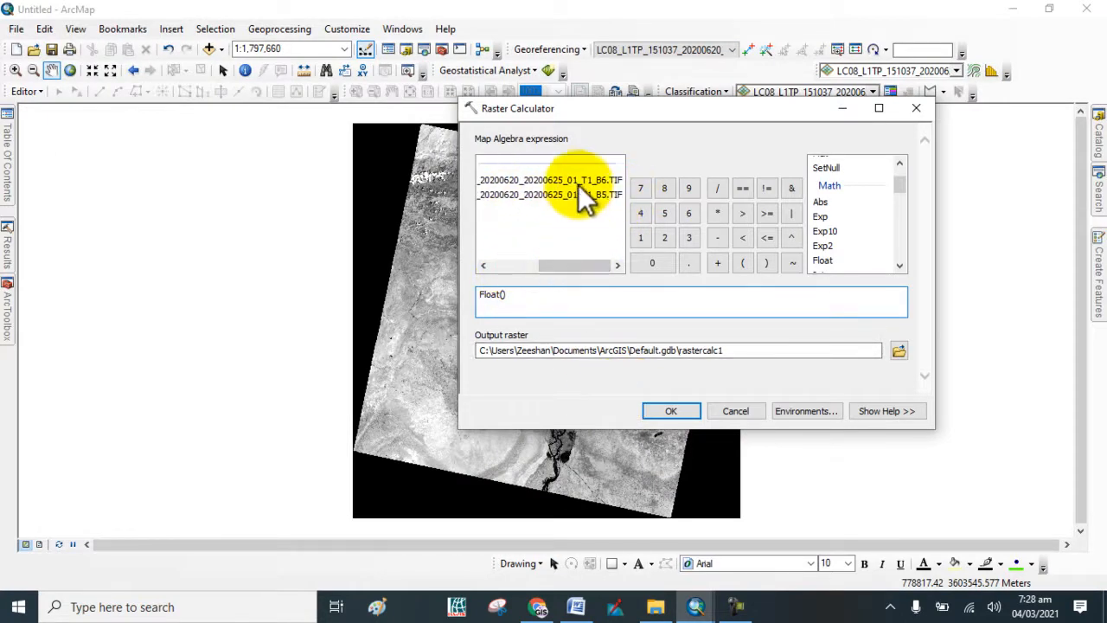
{"action": "double_click", "coordinate": [557, 180]}
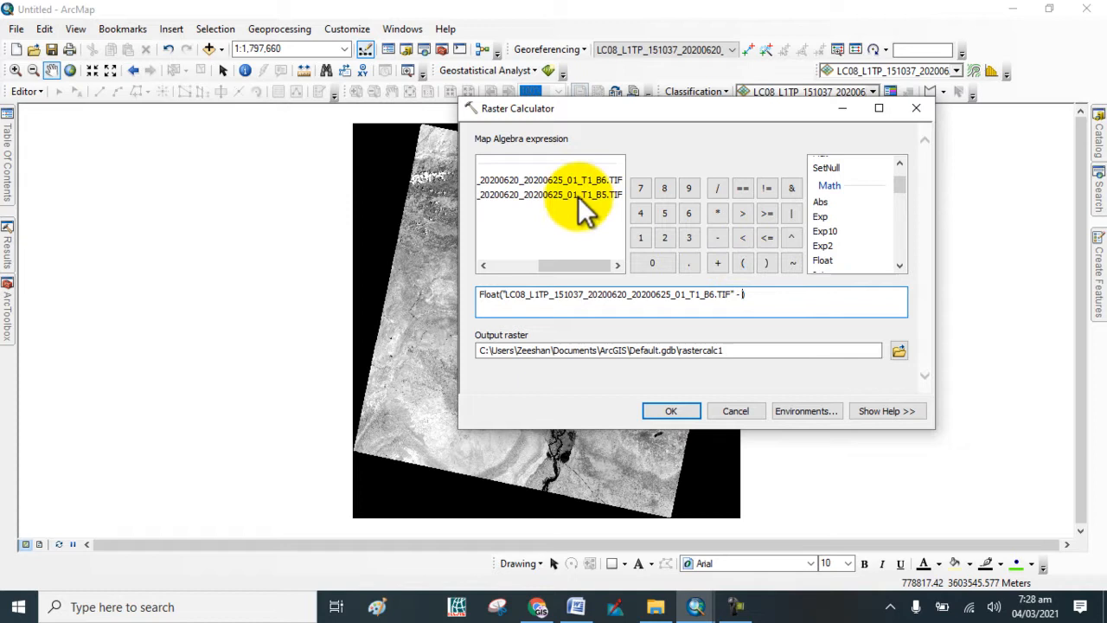
{"action": "double_click", "coordinate": [580, 194]}
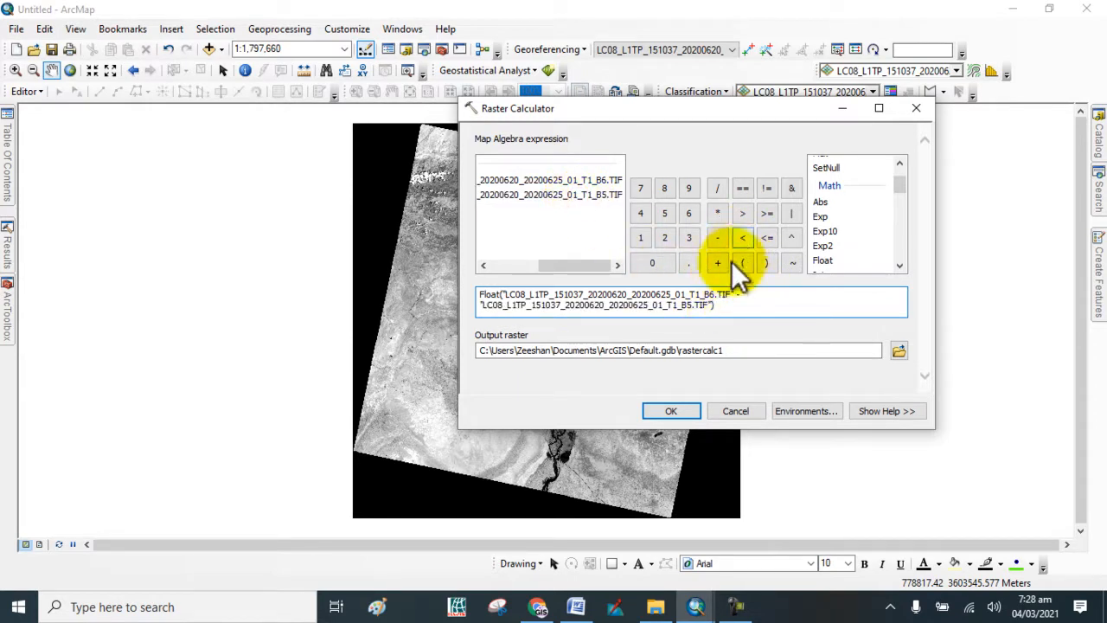
{"action": "left_click", "coordinate": [716, 189]}
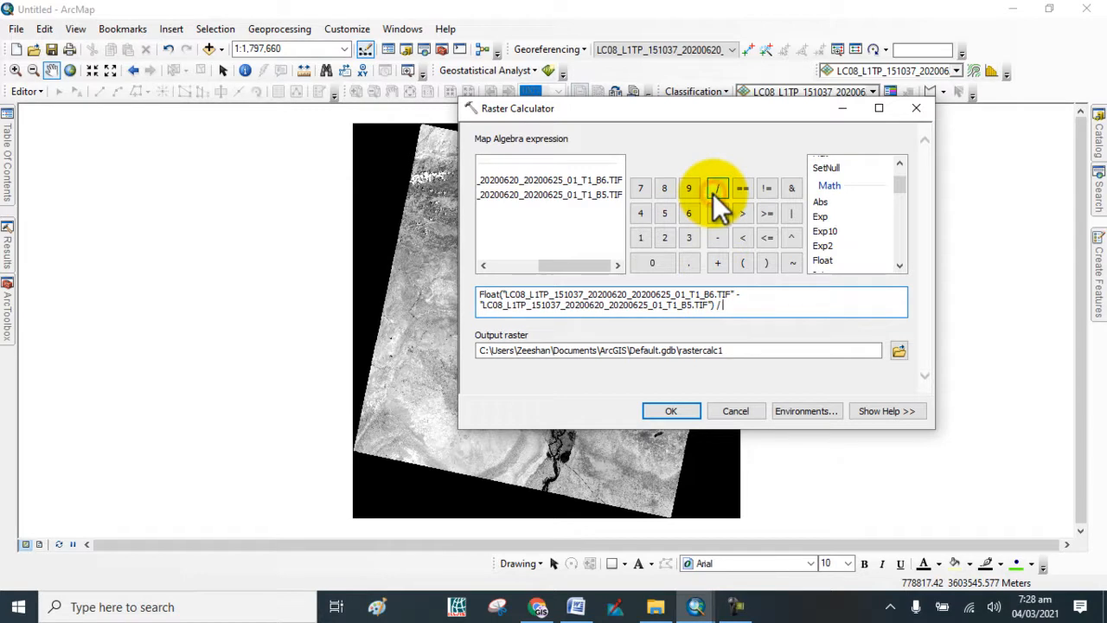
{"action": "mouse_move", "coordinate": [830, 246]}
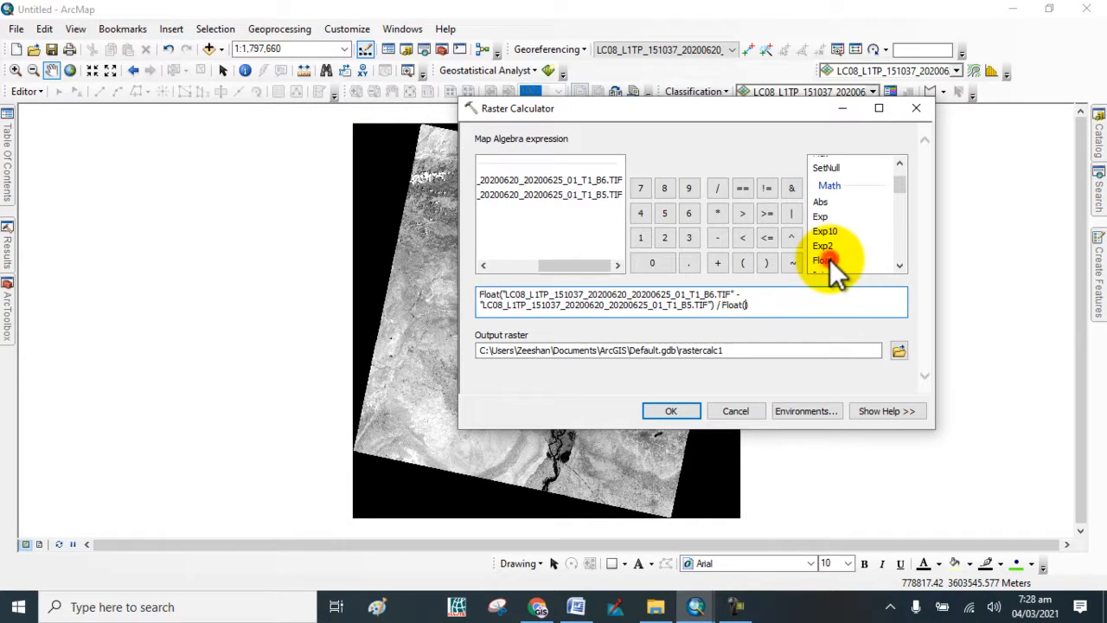
{"action": "mouse_move", "coordinate": [557, 204]}
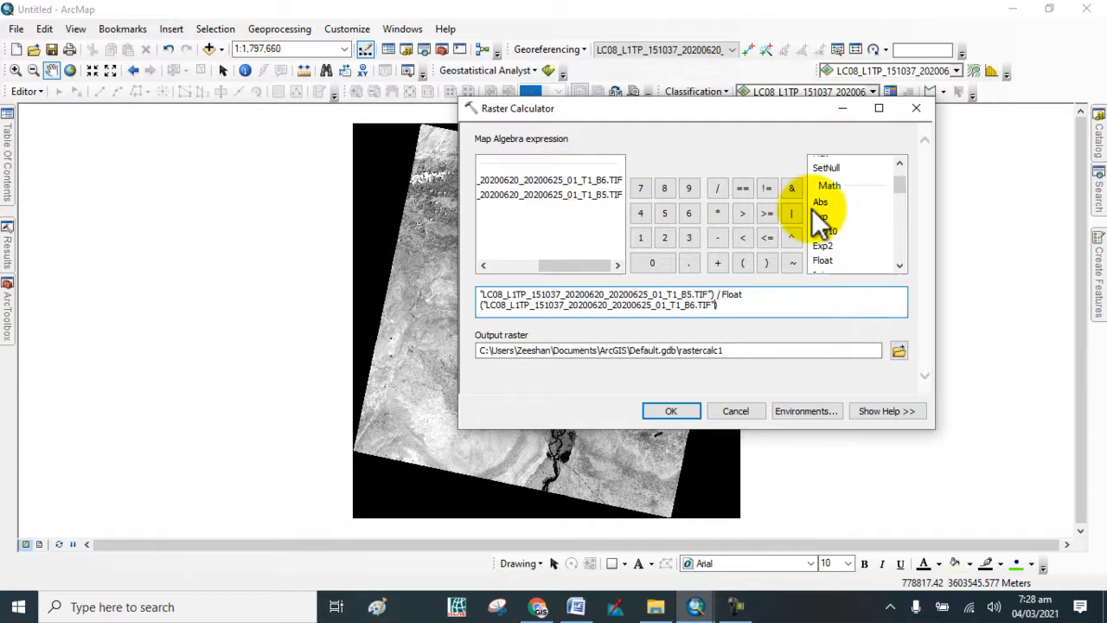
{"action": "left_click", "coordinate": [716, 263]}
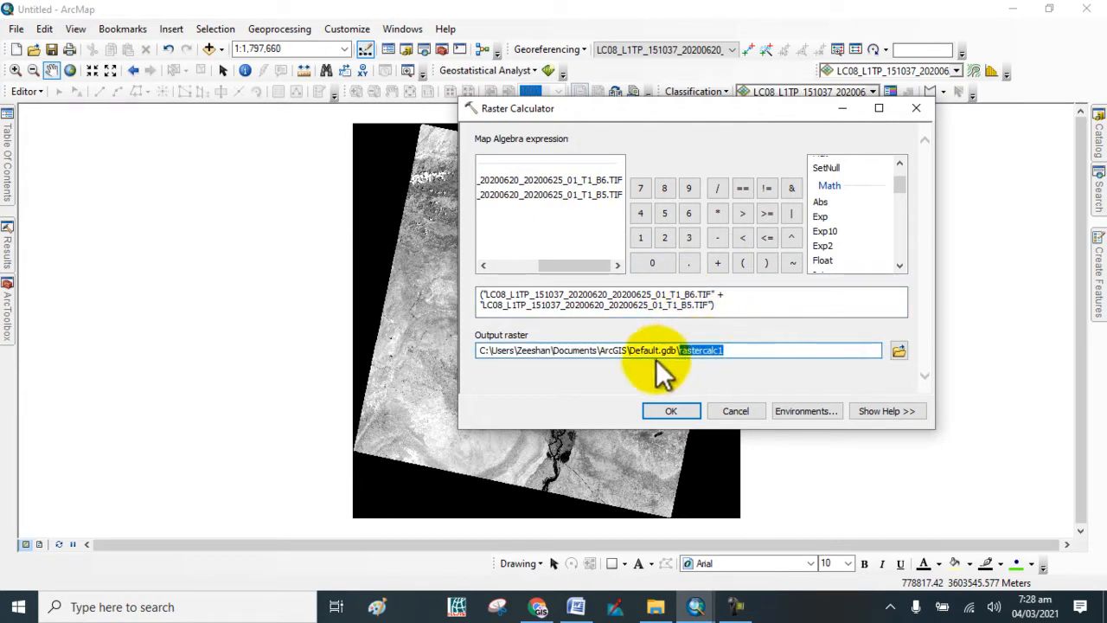
{"action": "mouse_move", "coordinate": [585, 377]}
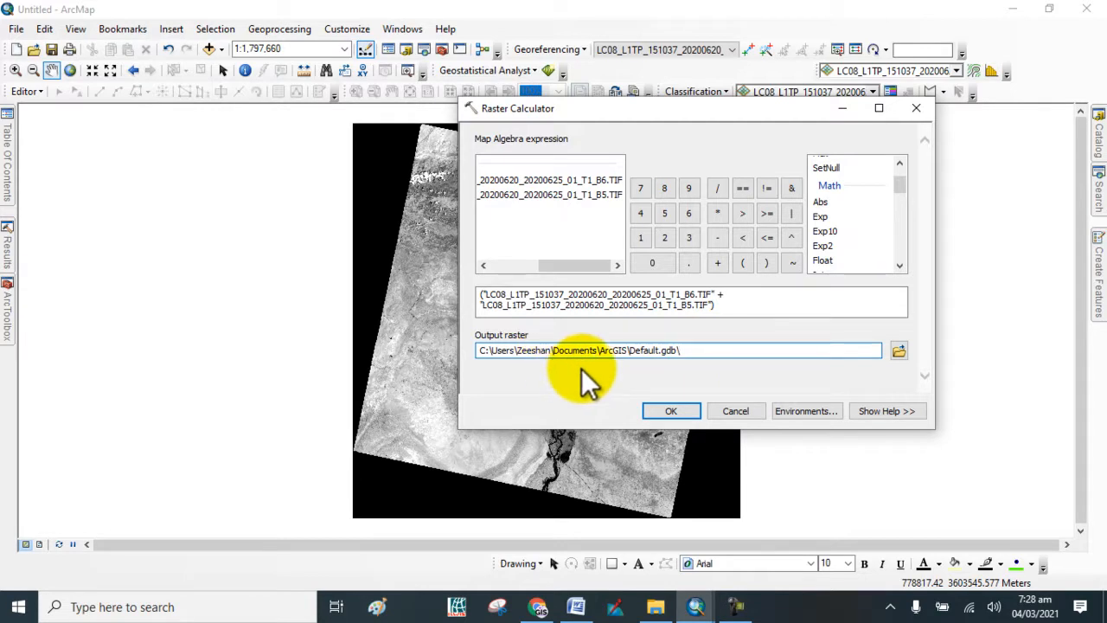
Name the output raster NDBI
{"action": "type", "text": "N"}
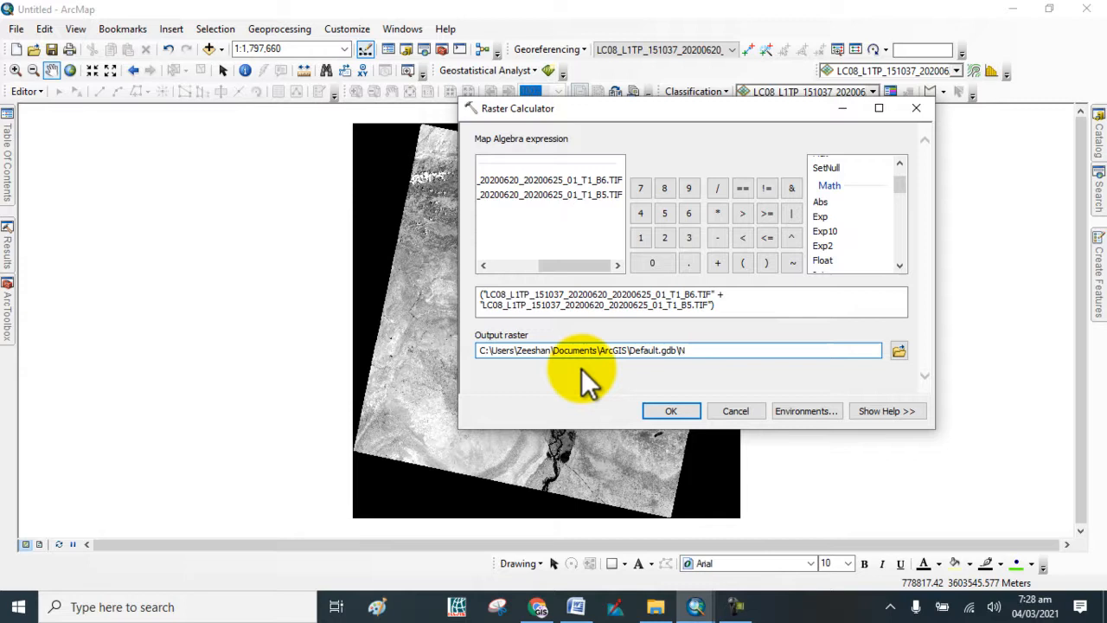
{"action": "type", "text": "DBI"}
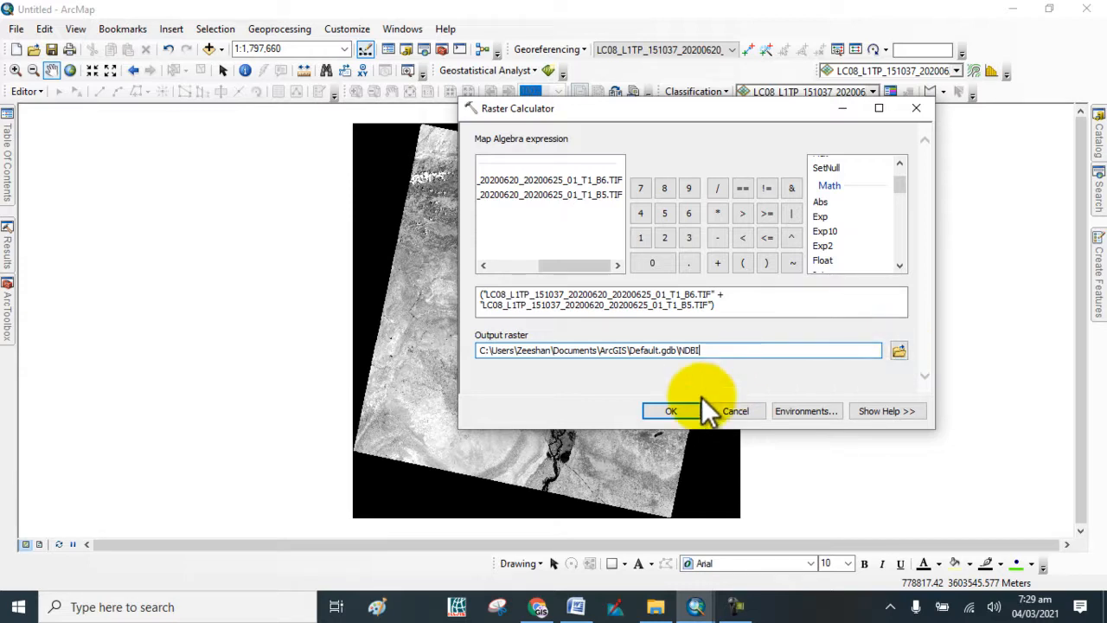
Run the calculation and view the resulting NDBI raster (-1 to 1) in the map
{"action": "left_click", "coordinate": [671, 409]}
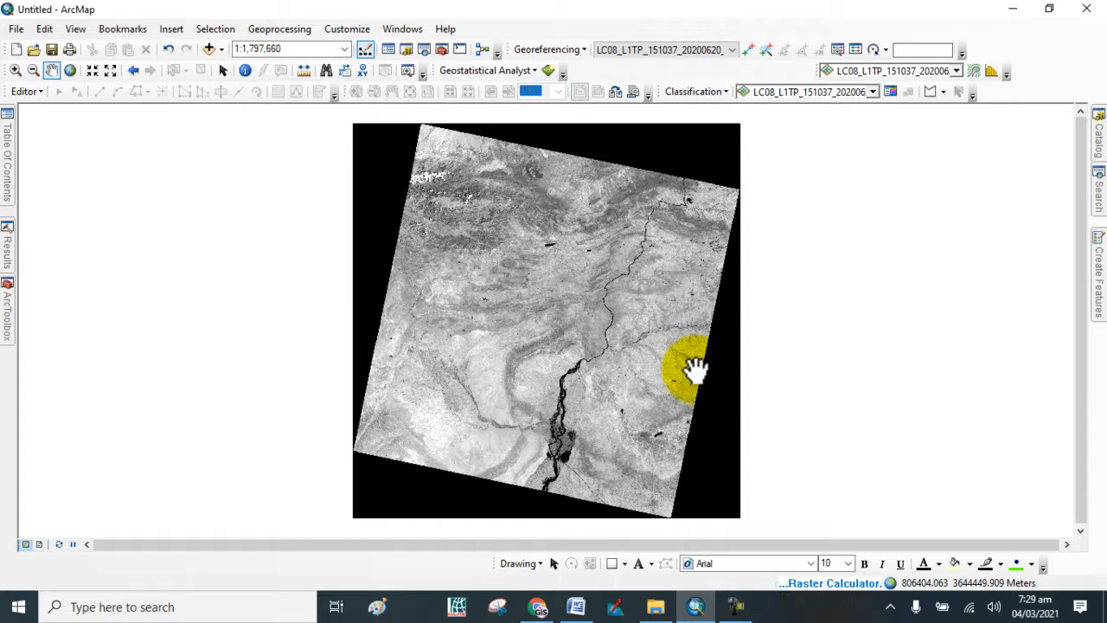
{"action": "mouse_move", "coordinate": [49, 172]}
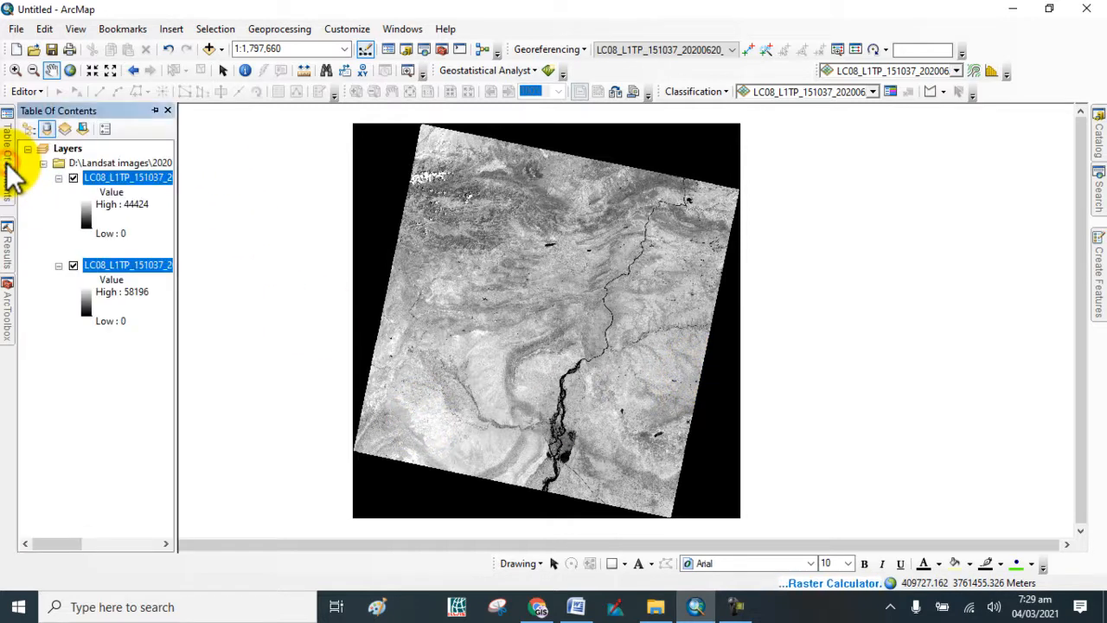
{"action": "mouse_move", "coordinate": [102, 277]}
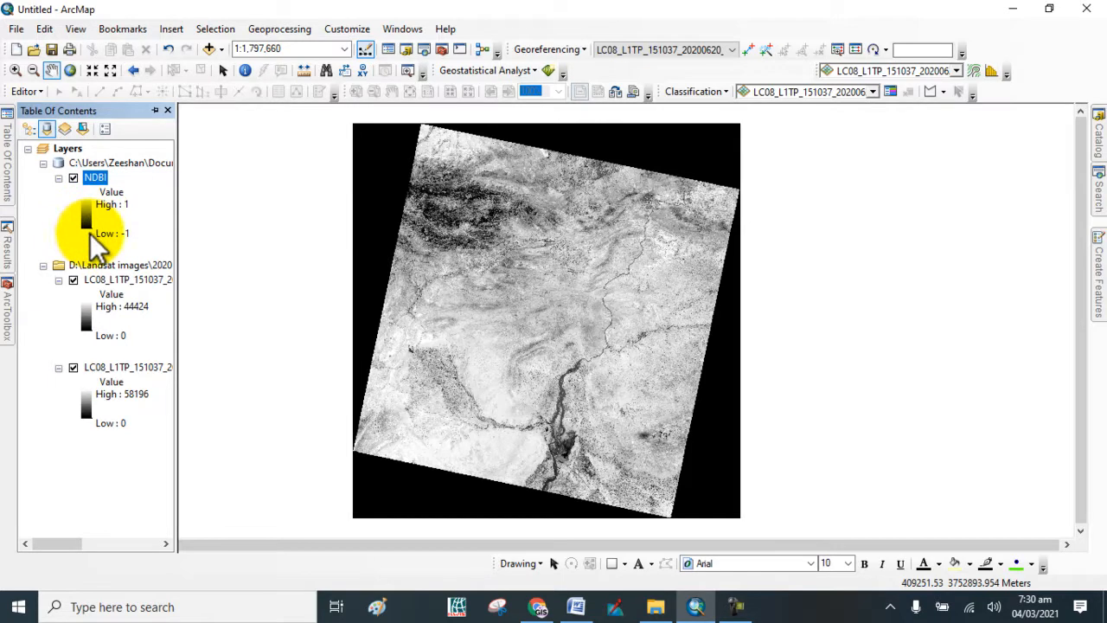
{"action": "mouse_move", "coordinate": [121, 242]}
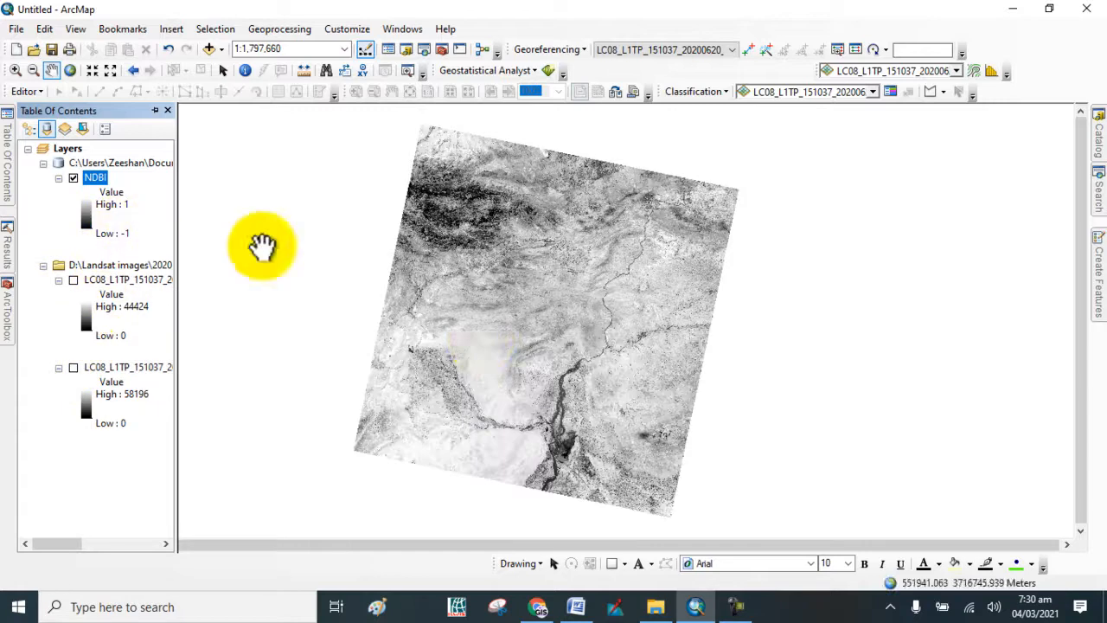
{"action": "mouse_move", "coordinate": [537, 308]}
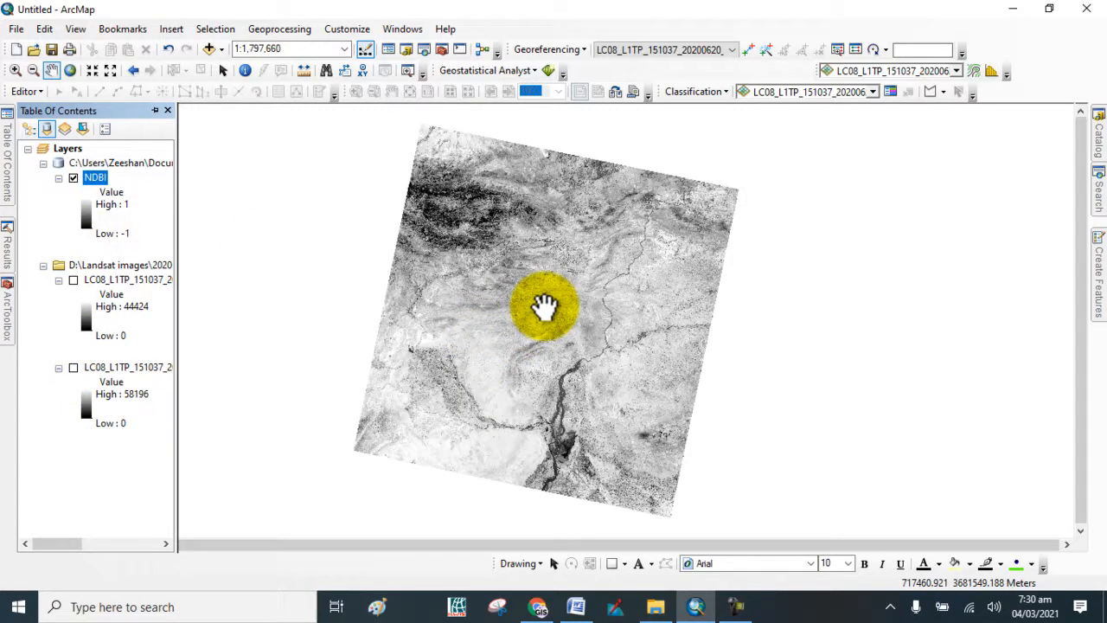
{"action": "left_click_drag", "start_coordinate": [545, 307], "coordinate": [516, 298]}
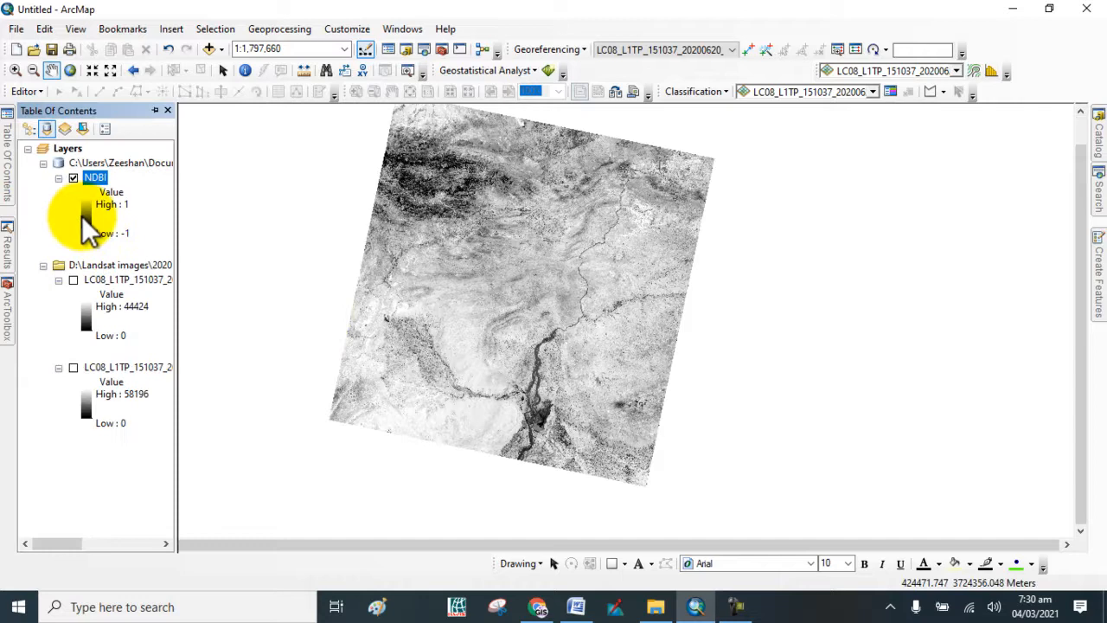
Symbolize the NDBI layer as Classified with 5 Natural Breaks classes and a colour ramp
{"action": "double_click", "coordinate": [96, 176]}
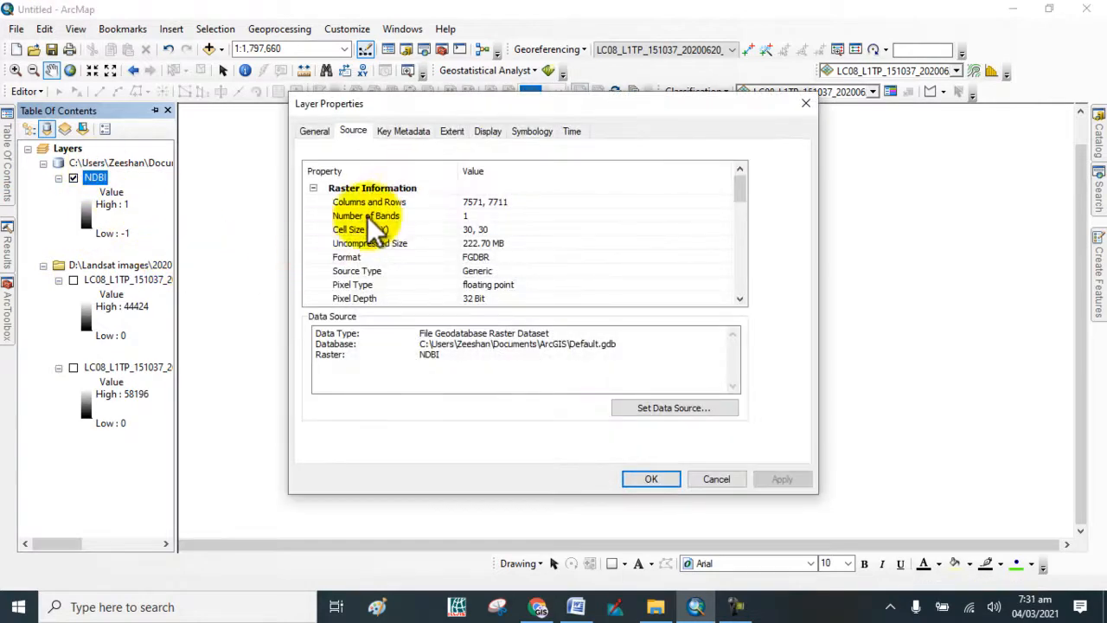
{"action": "left_click", "coordinate": [531, 132]}
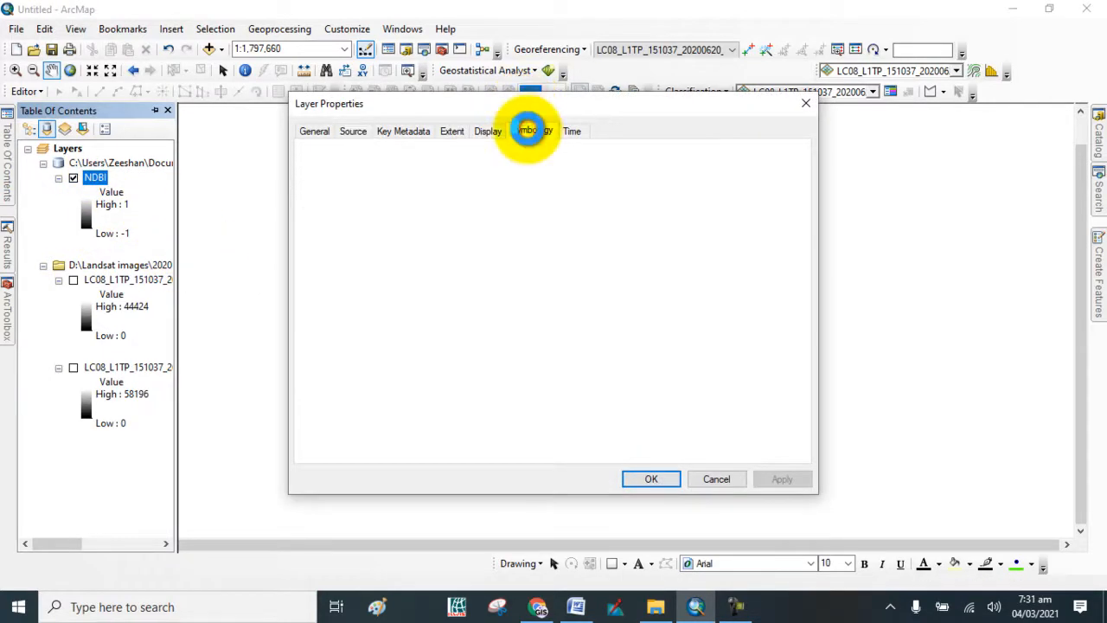
{"action": "left_click", "coordinate": [531, 131]}
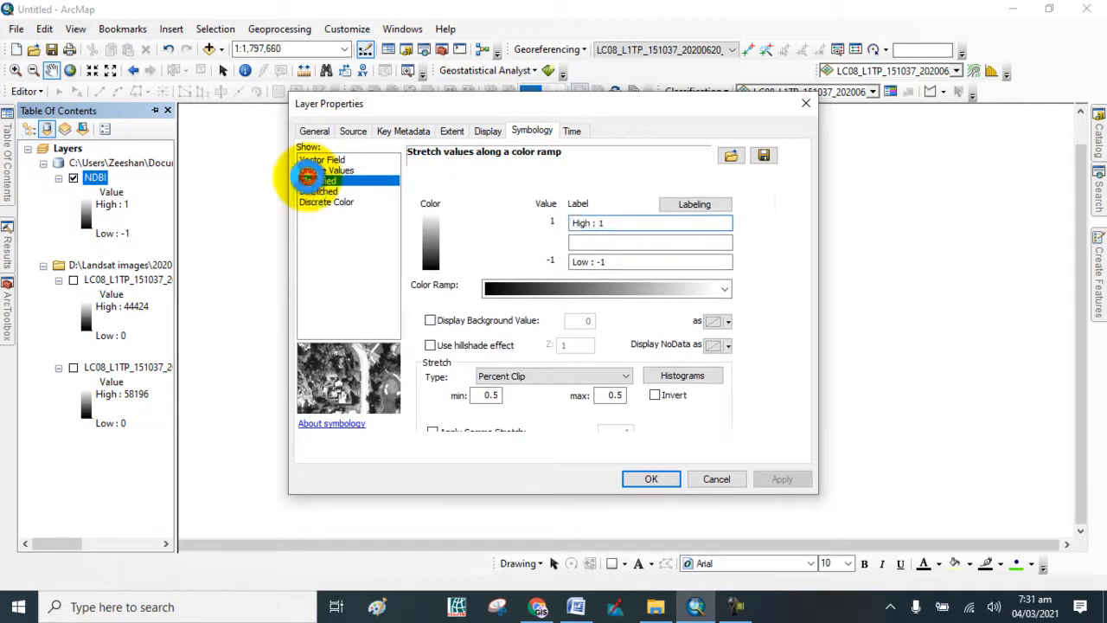
{"action": "left_click", "coordinate": [319, 180]}
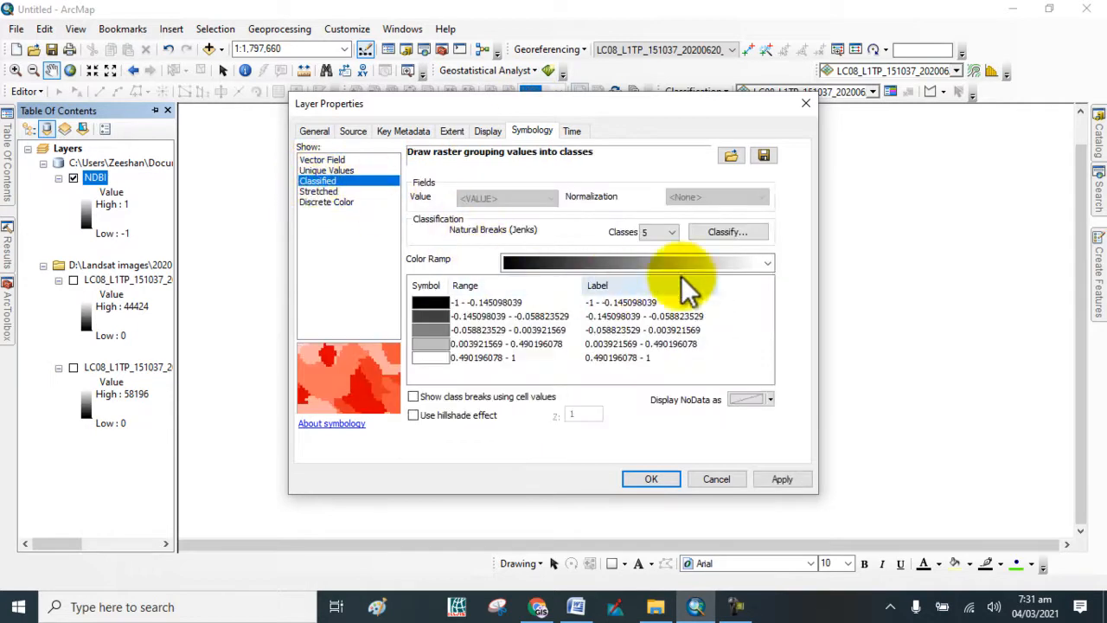
{"action": "left_click", "coordinate": [766, 263]}
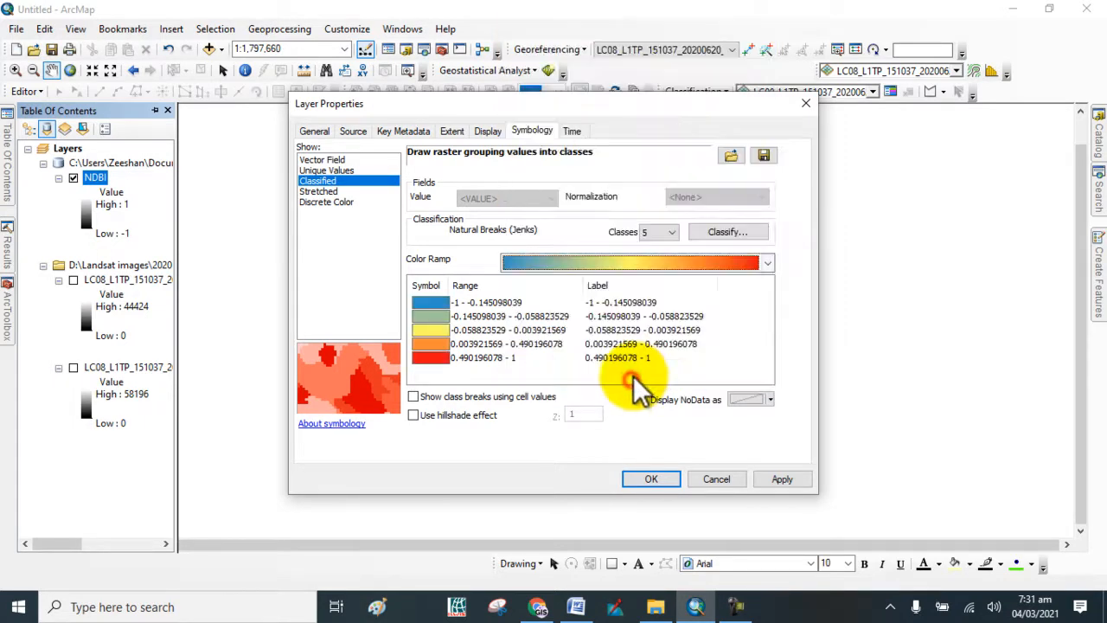
{"action": "mouse_move", "coordinate": [651, 479]}
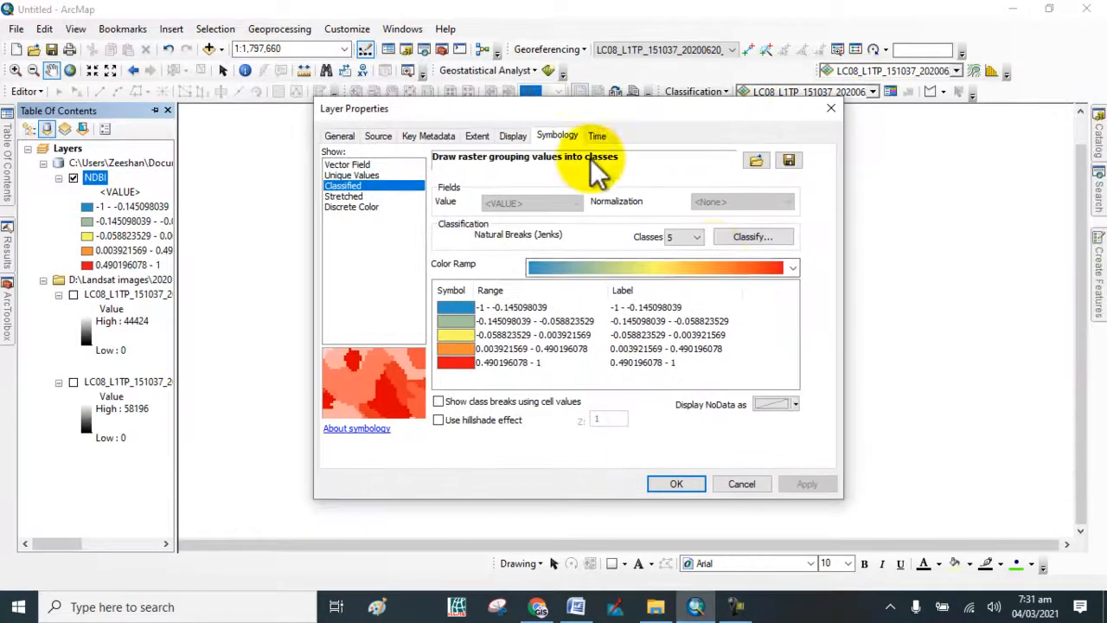
{"action": "left_click", "coordinate": [792, 267]}
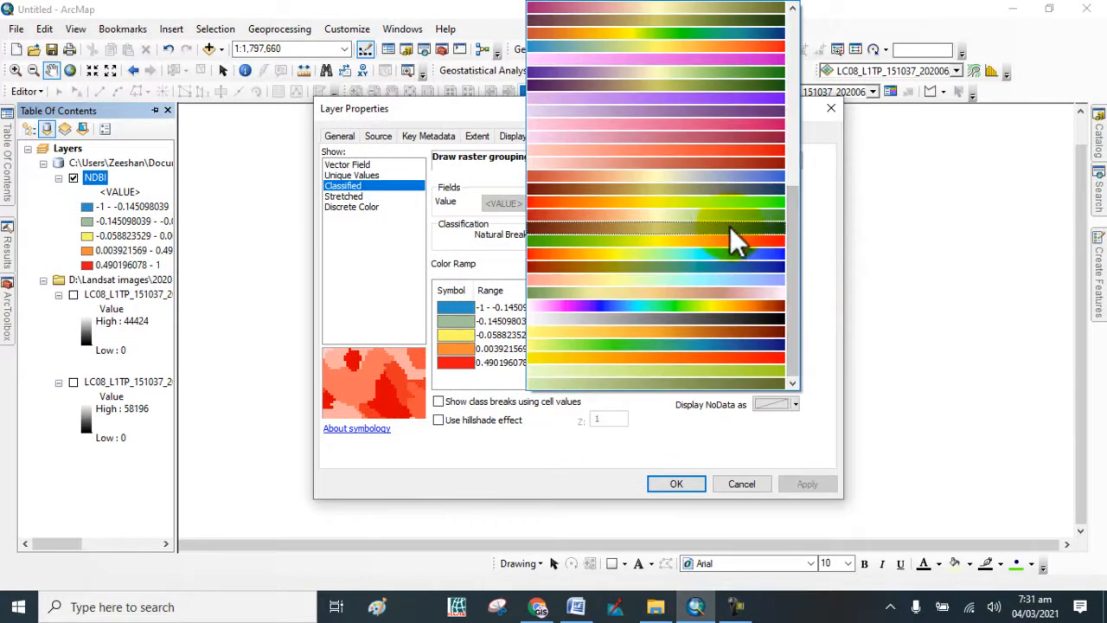
{"action": "scroll", "scroll_direction": "down", "scroll_amount": 3}
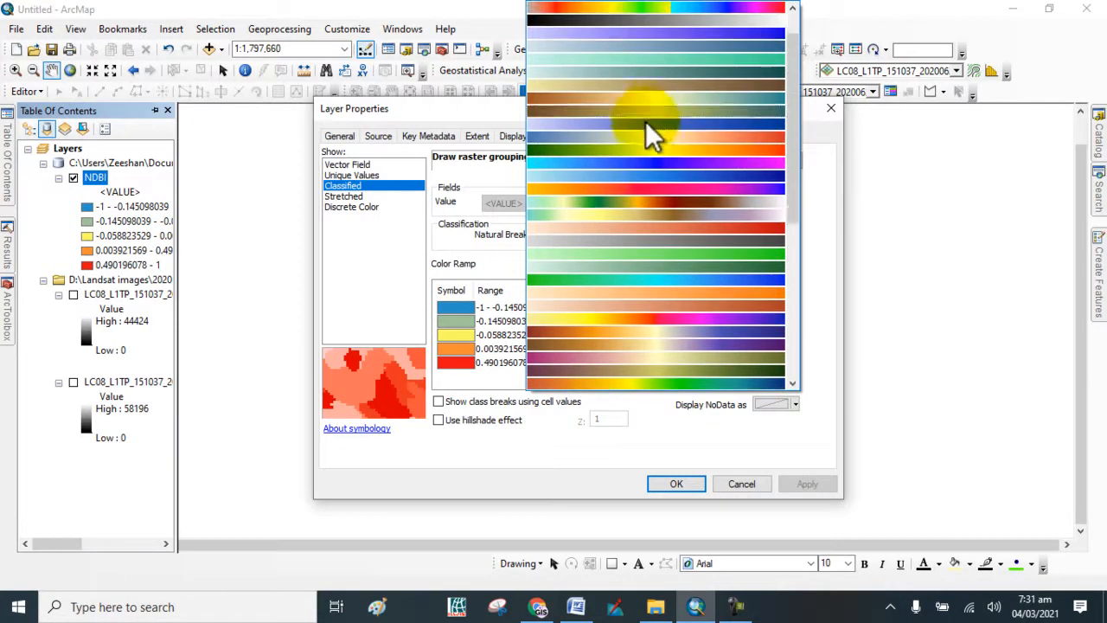
{"action": "scroll", "scroll_direction": "down", "scroll_amount": 3}
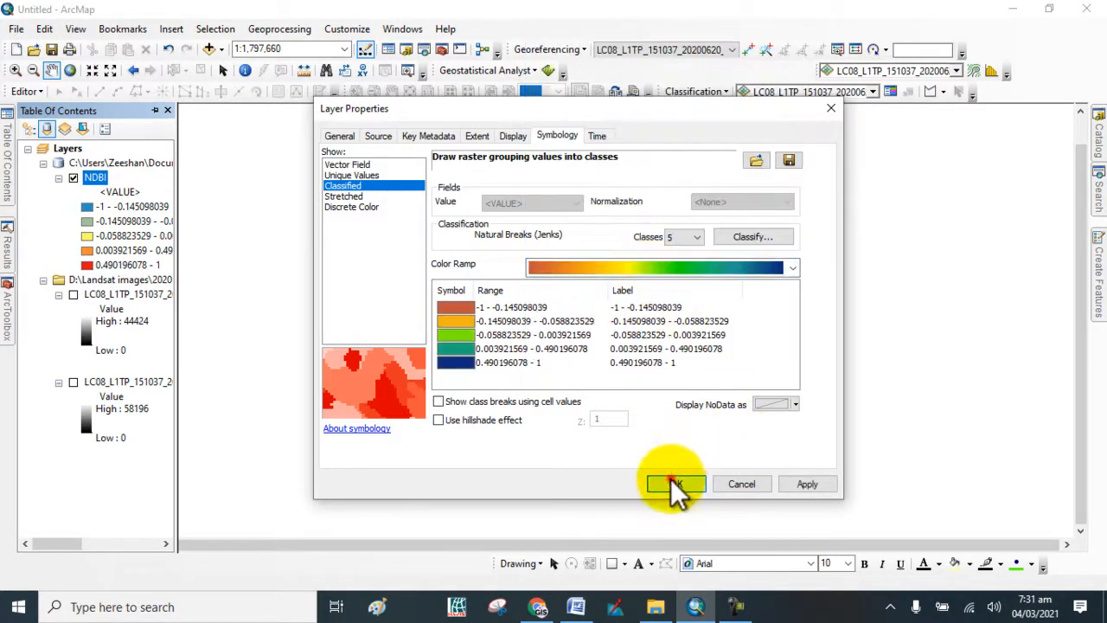
{"action": "left_click", "coordinate": [674, 485]}
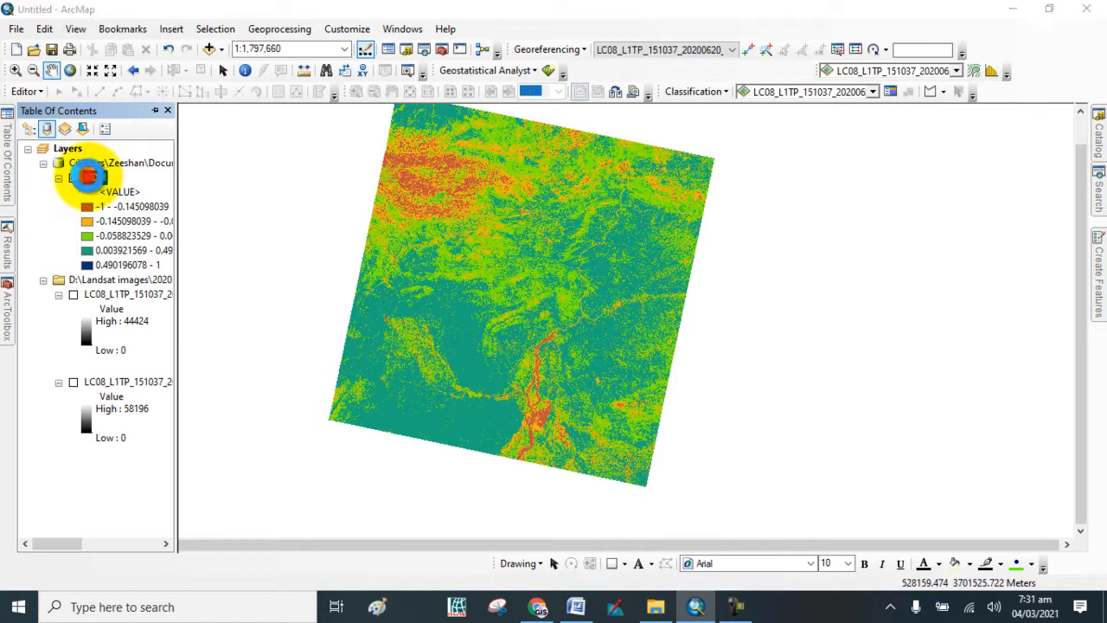
Reapply the symbology with the blue-to-red colour ramp
{"action": "double_click", "coordinate": [95, 177]}
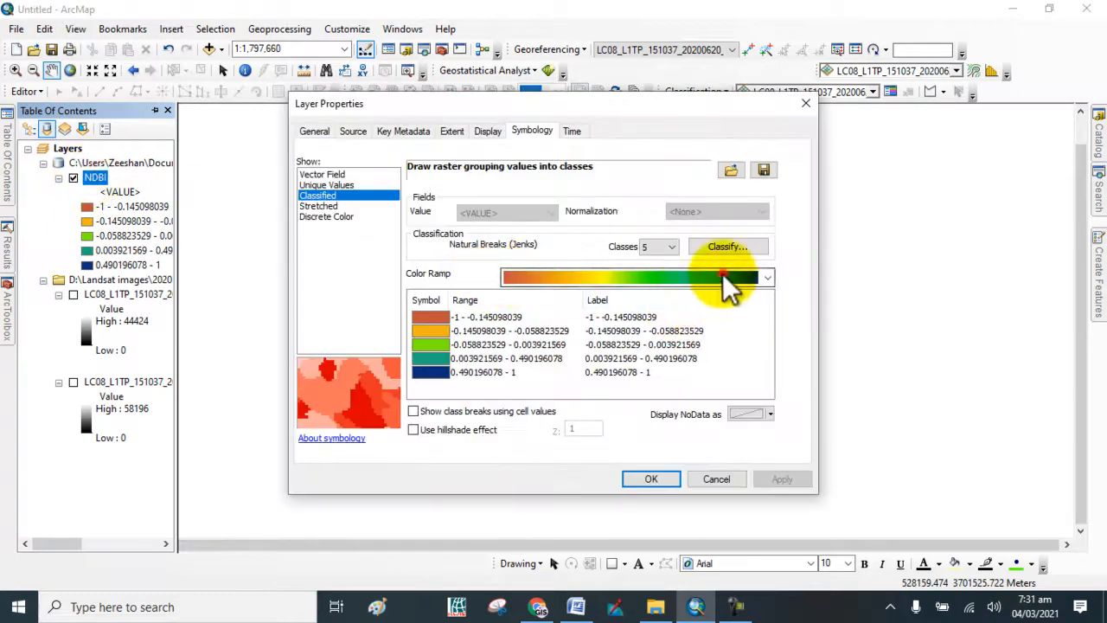
{"action": "left_click", "coordinate": [767, 277]}
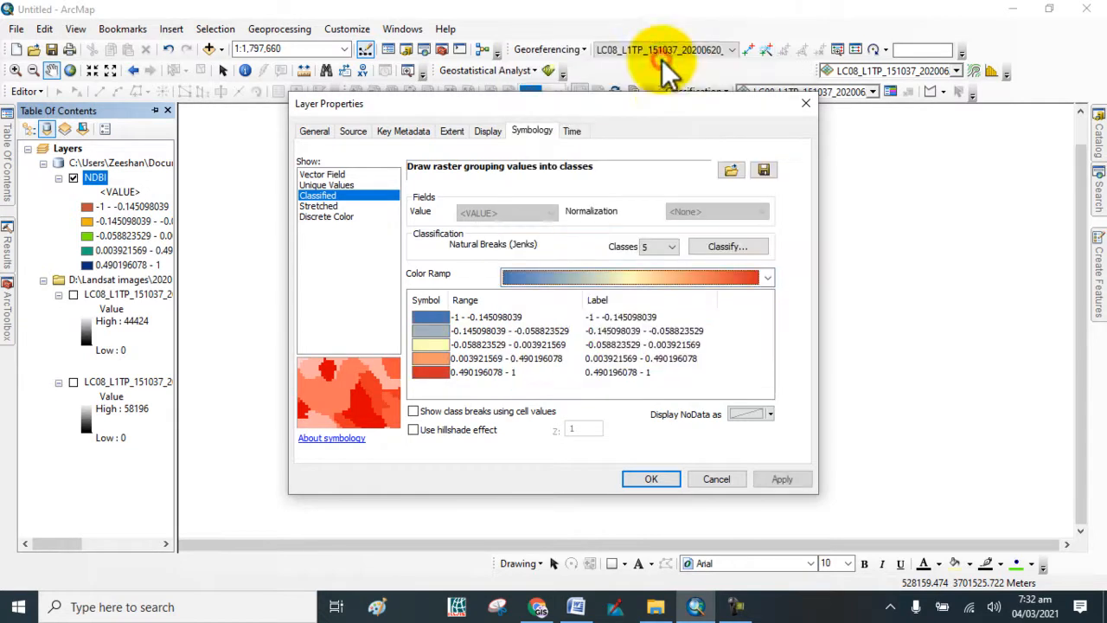
{"action": "left_click", "coordinate": [650, 477]}
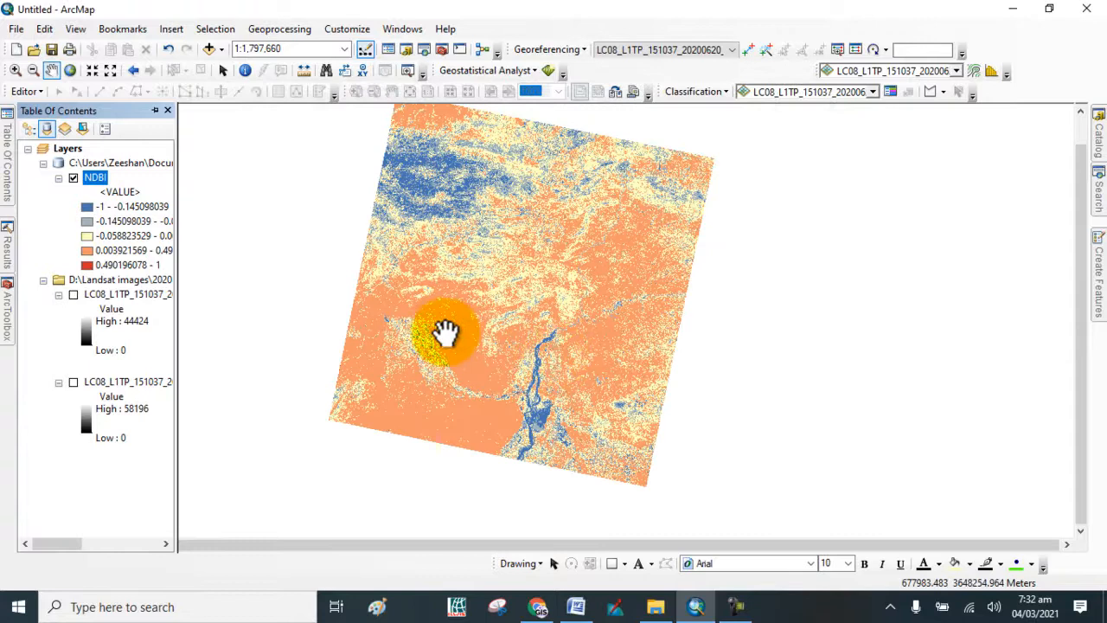
{"action": "left_click_drag", "start_coordinate": [446, 337], "coordinate": [315, 325]}
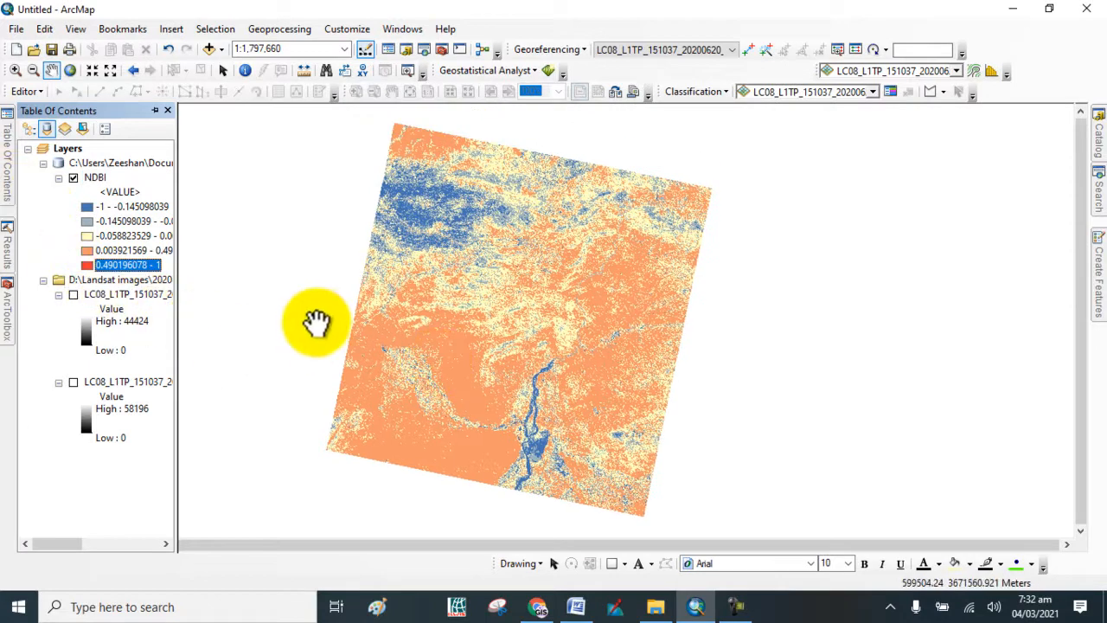
{"action": "left_click_drag", "start_coordinate": [315, 325], "coordinate": [332, 332]}
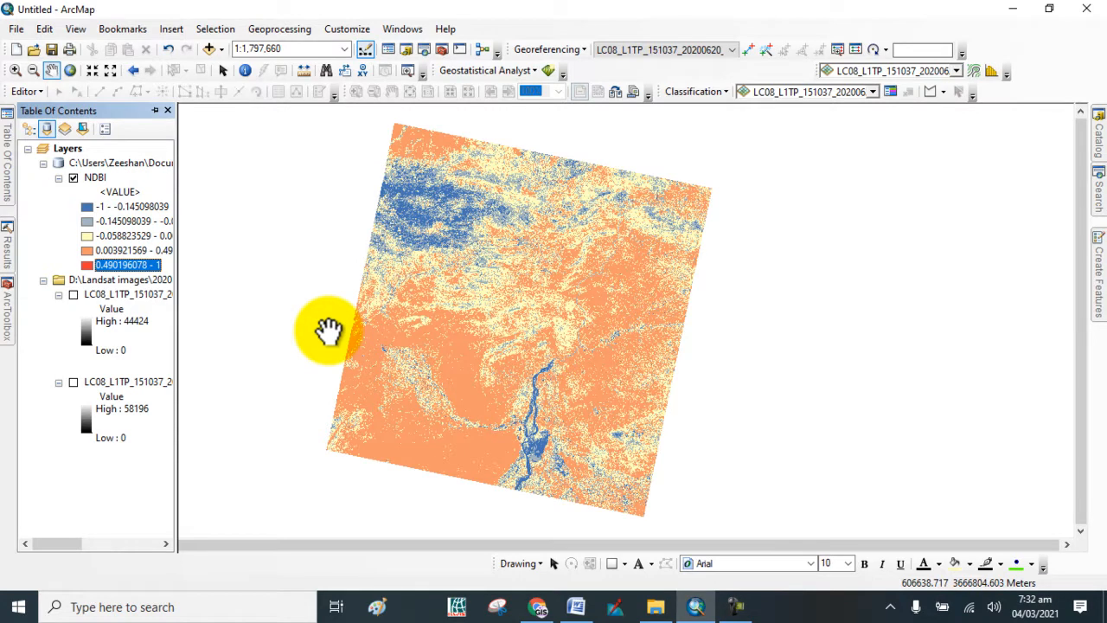
{"action": "mouse_move", "coordinate": [268, 268]}
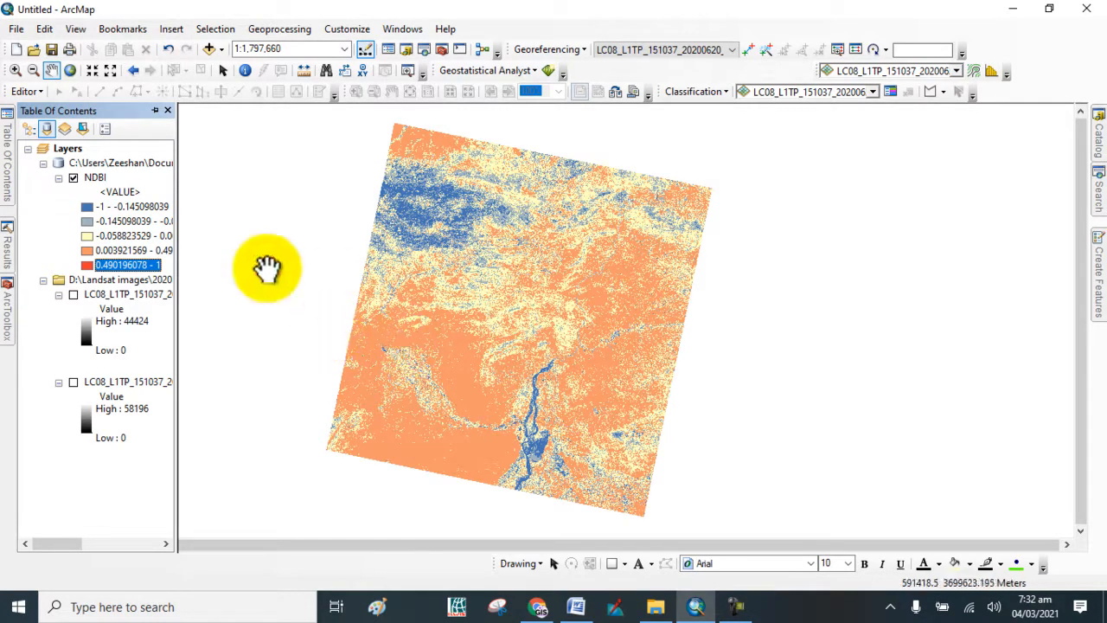
{"action": "left_click_drag", "start_coordinate": [268, 268], "coordinate": [477, 355]}
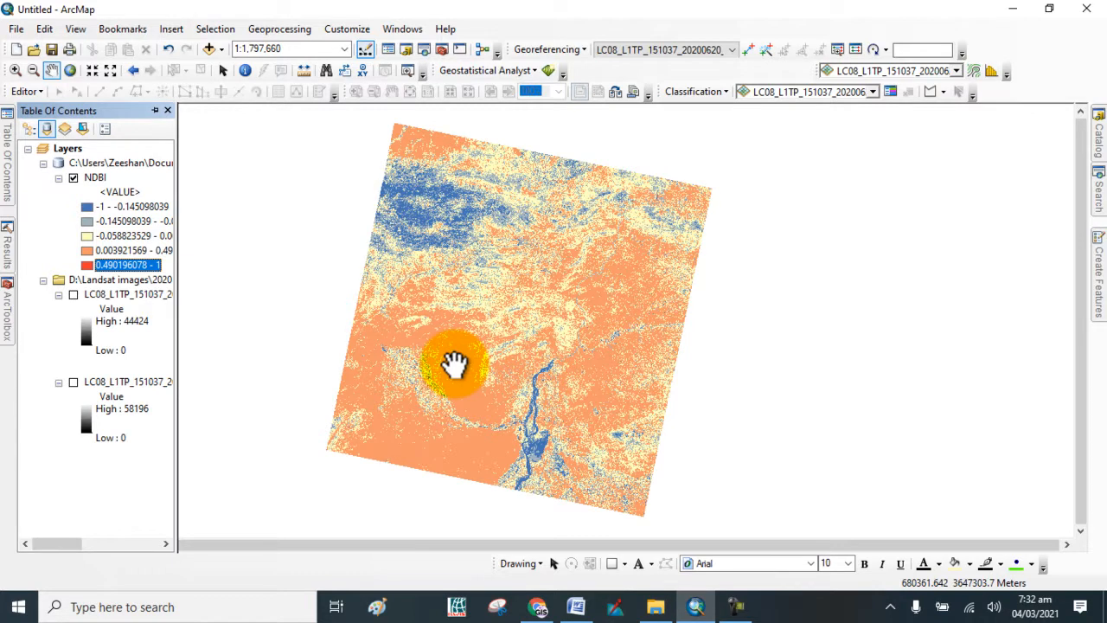
{"action": "left_click_drag", "start_coordinate": [459, 363], "coordinate": [460, 362]}
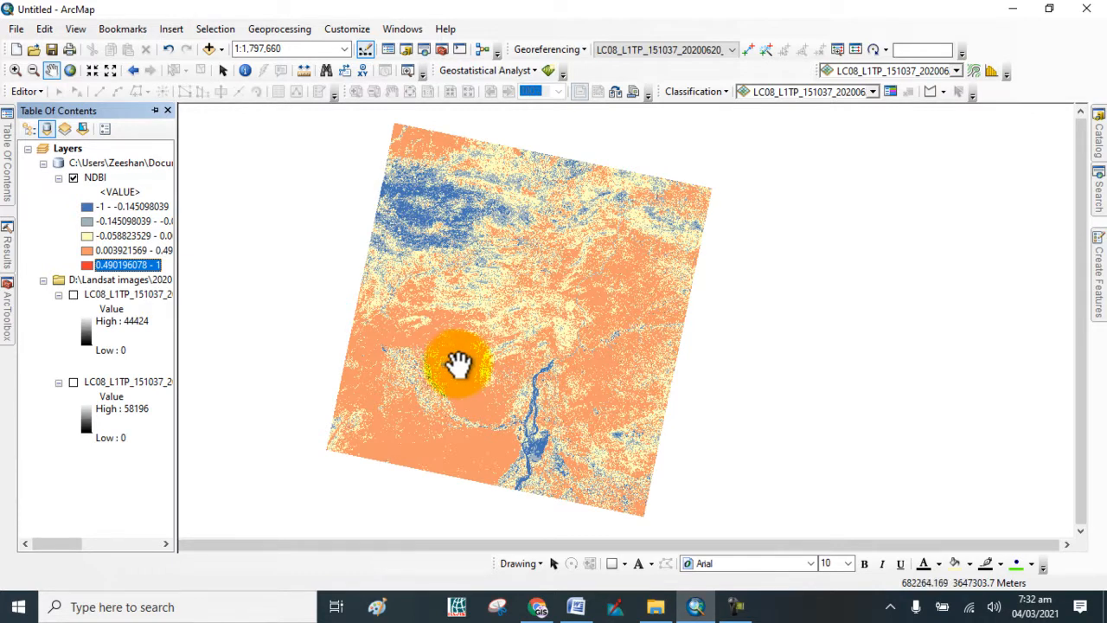
{"action": "left_click_drag", "start_coordinate": [458, 363], "coordinate": [463, 358]}
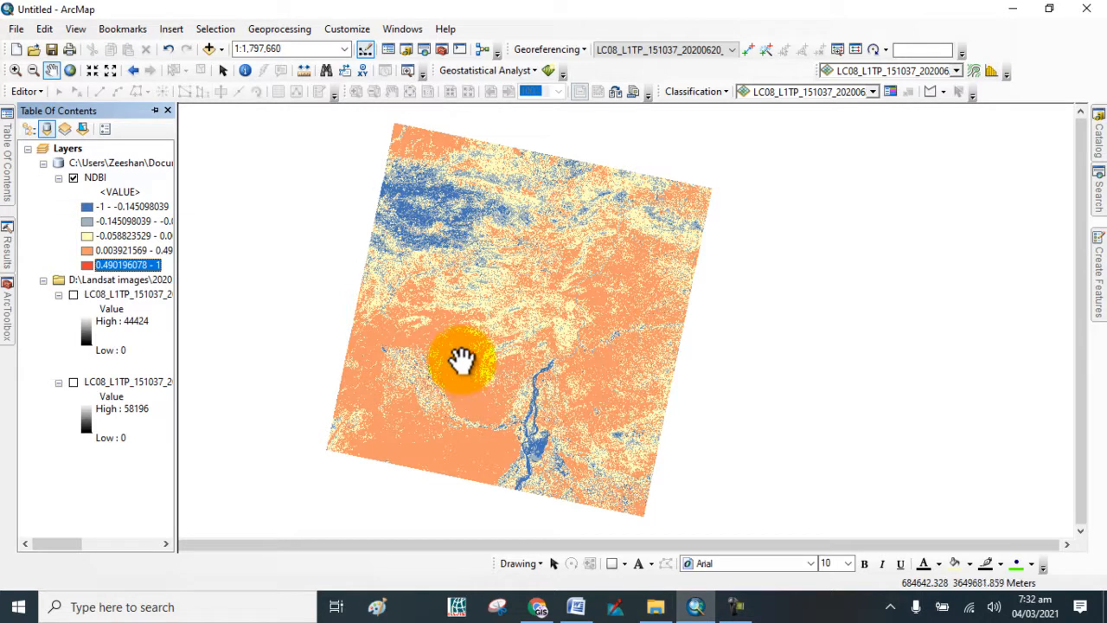